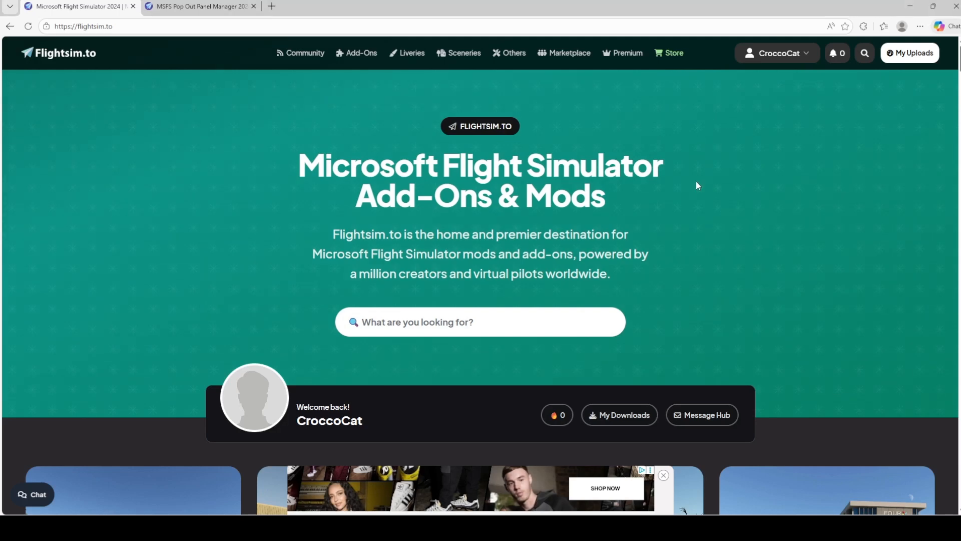
mouse_move(402, 219)
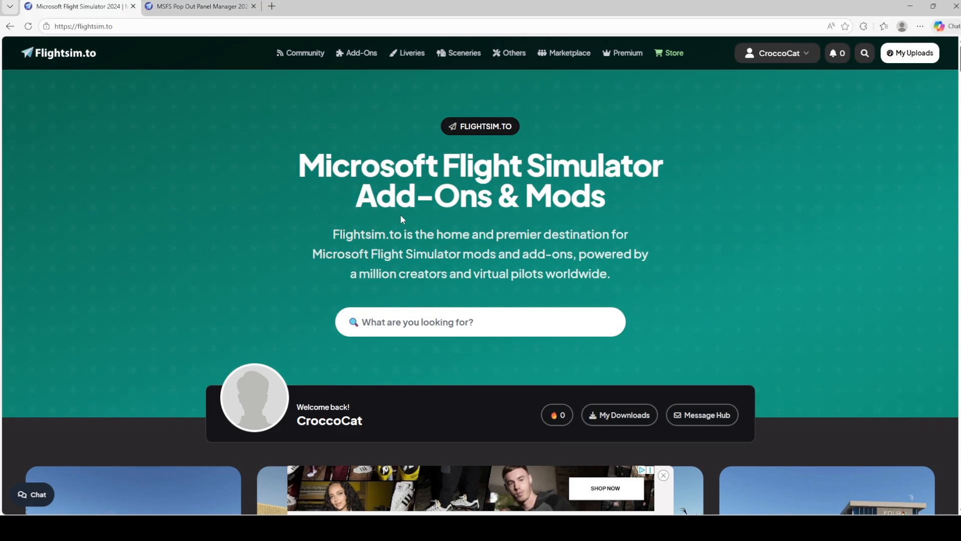
mouse_move(607, 412)
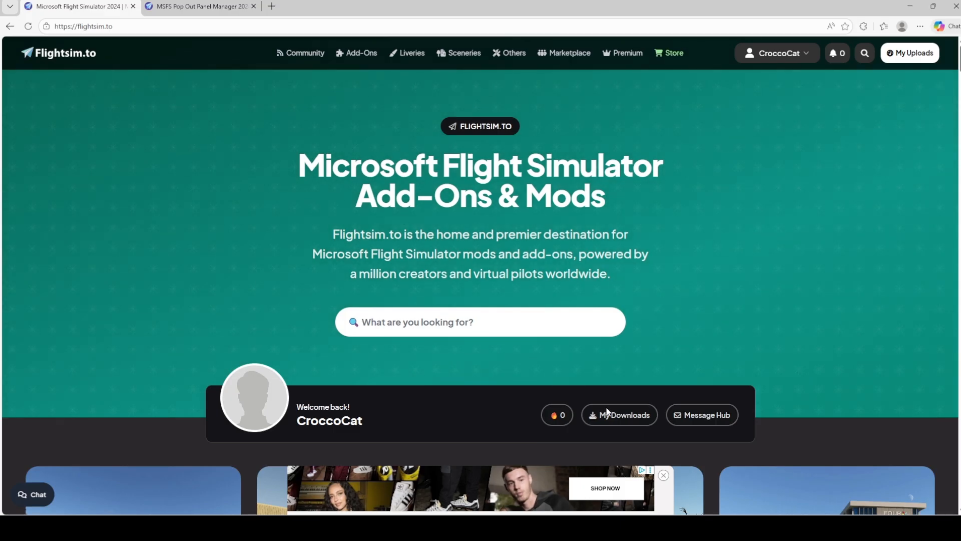
Browse today's most downloaded utilities on the Flightsim.to home page.
click(663, 475)
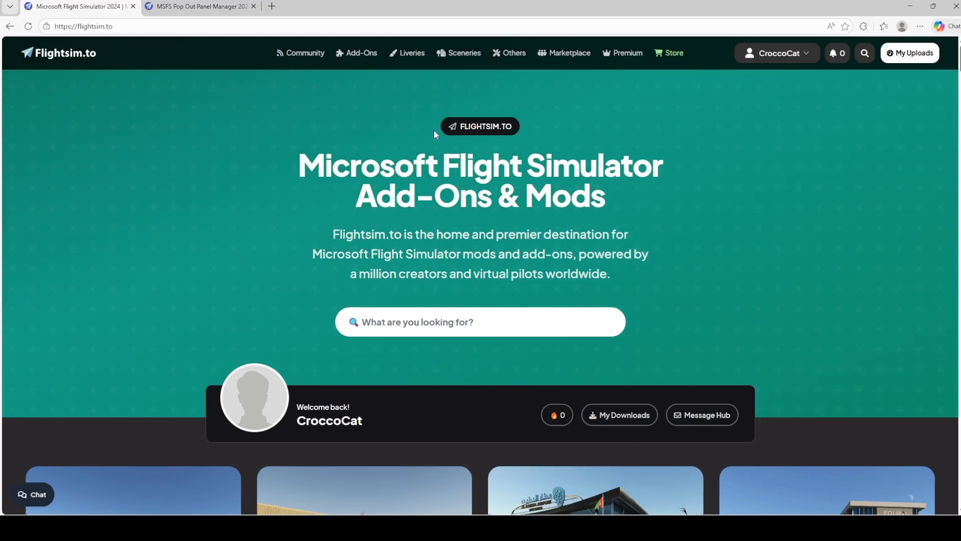
mouse_move(227, 324)
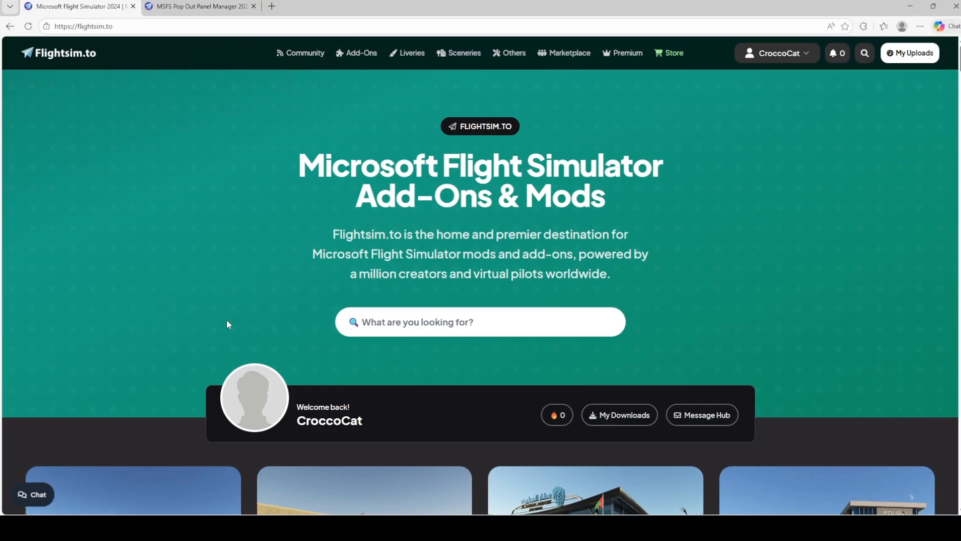
scroll(down, 3)
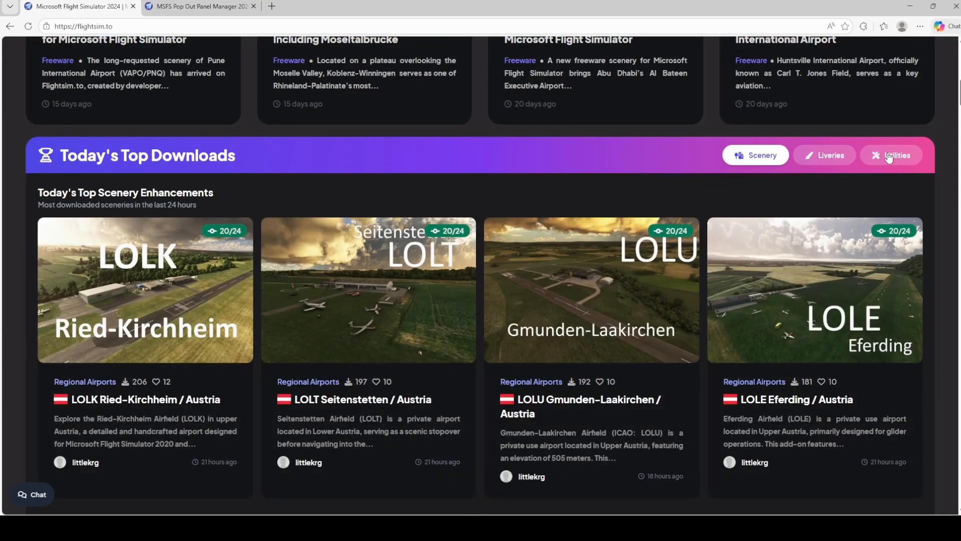
click(897, 155)
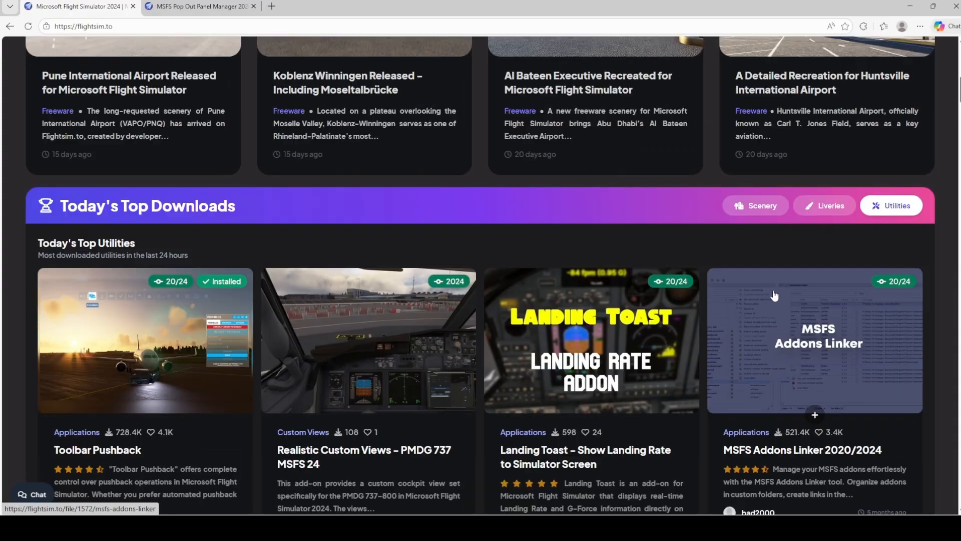
scroll(up, 3)
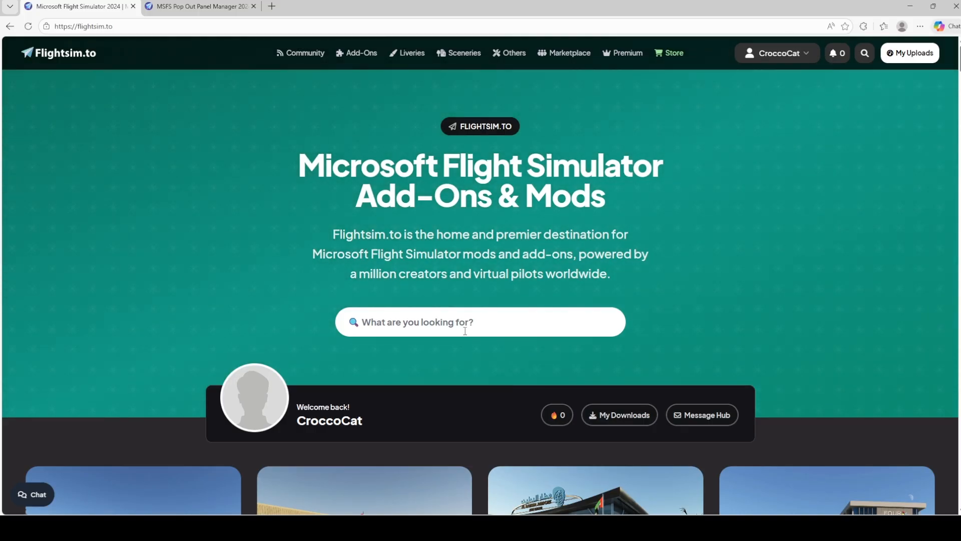
scroll(down, 3)
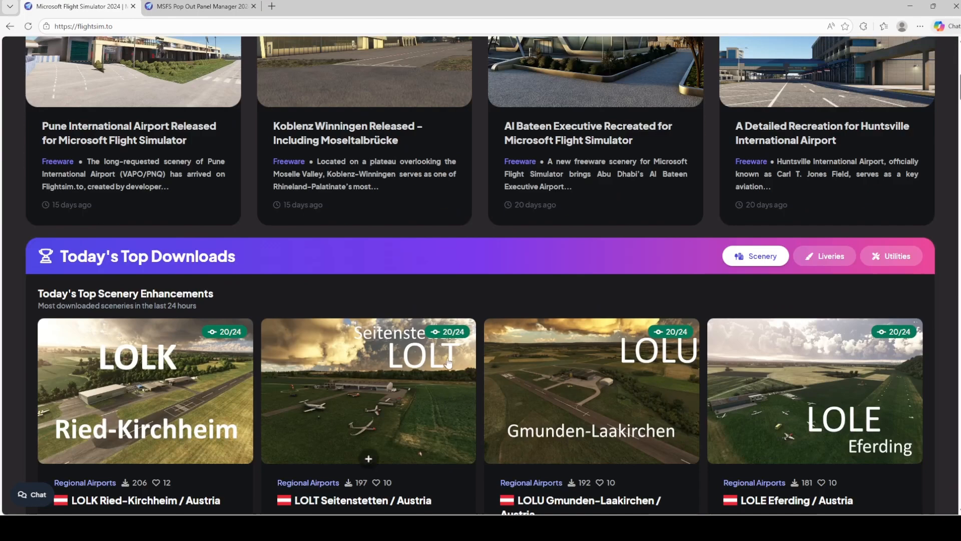
scroll(down, 3)
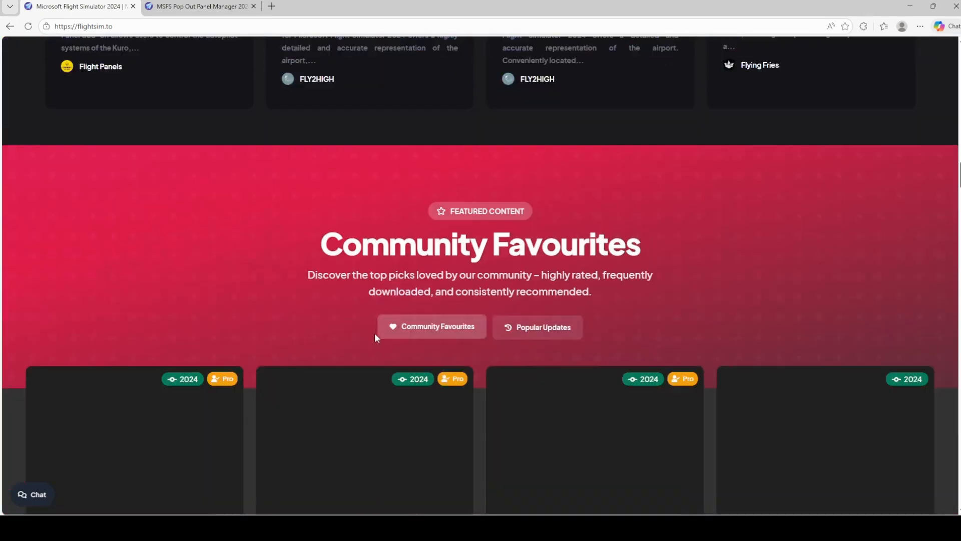
scroll(down, 3)
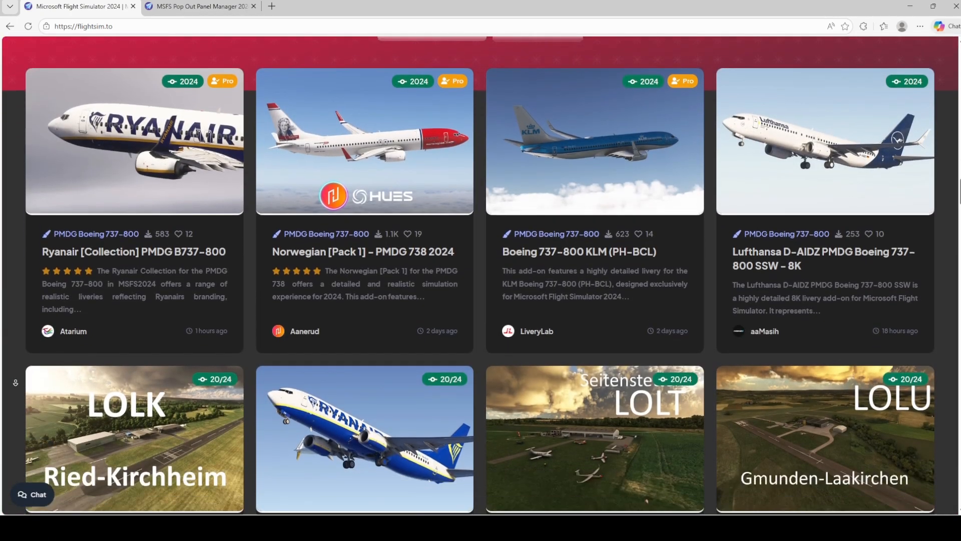
scroll(down, 3)
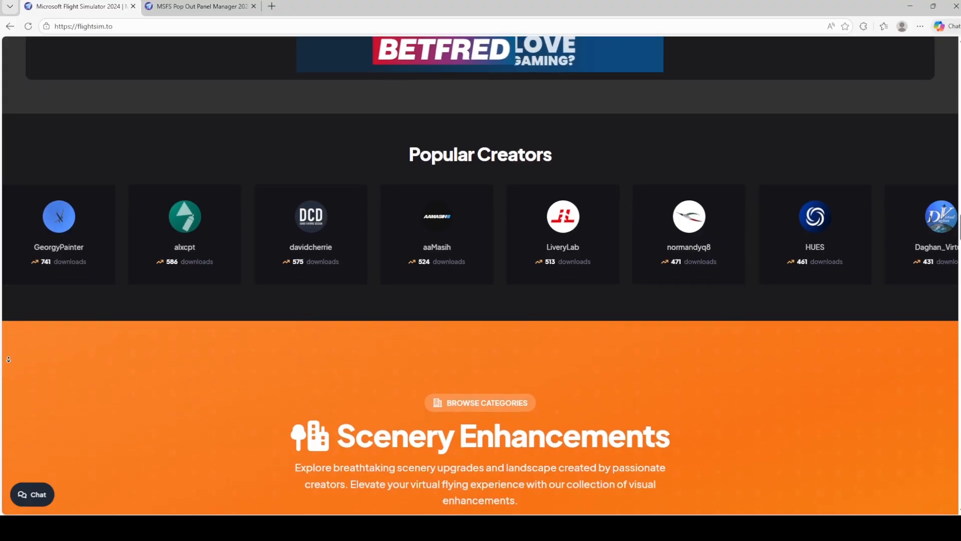
scroll(up, 3)
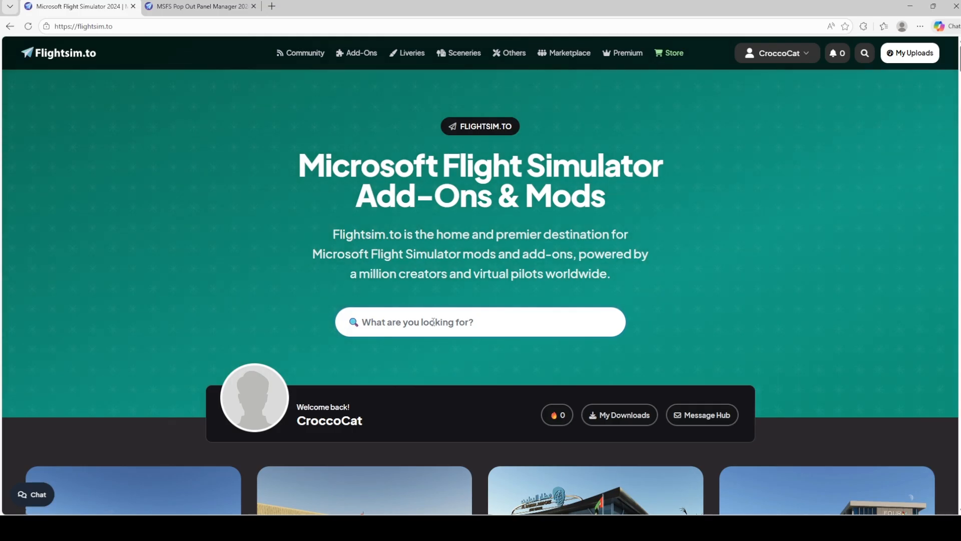
Search Flightsim.to for 'pop out manager'.
text(pop out m)
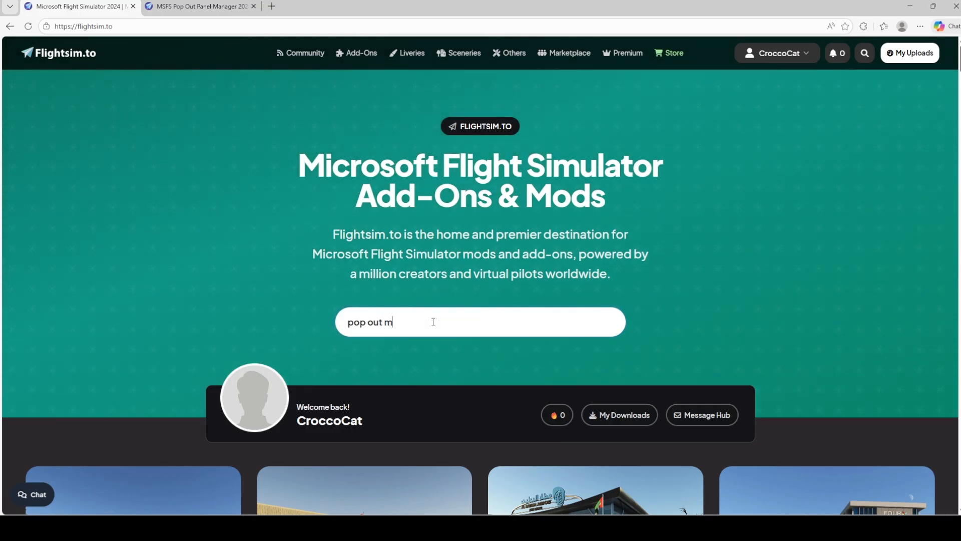
text(anager)
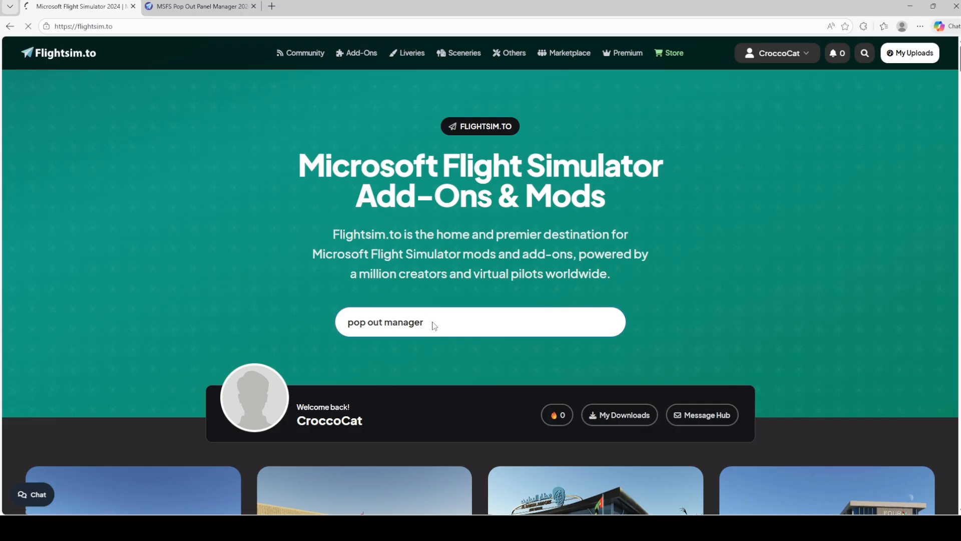
key(Return)
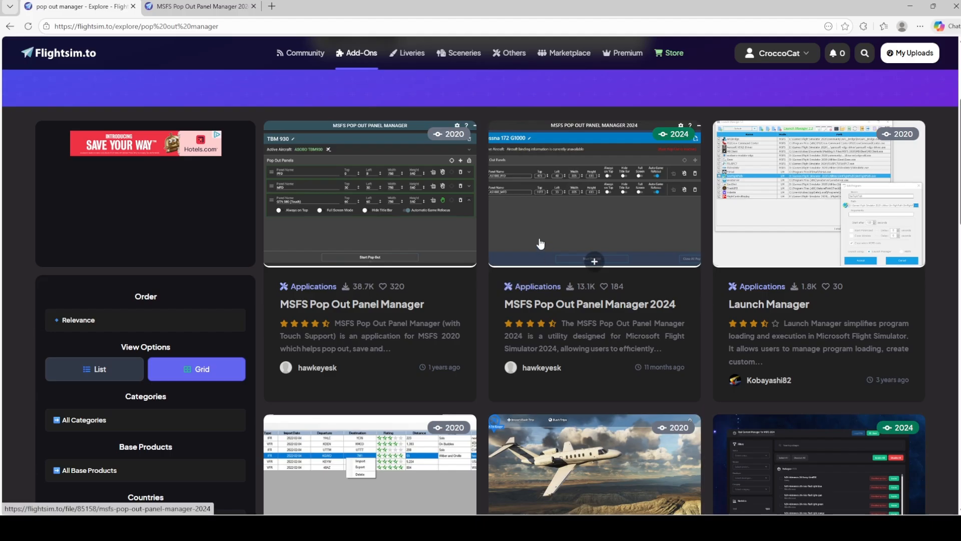
mouse_move(571, 191)
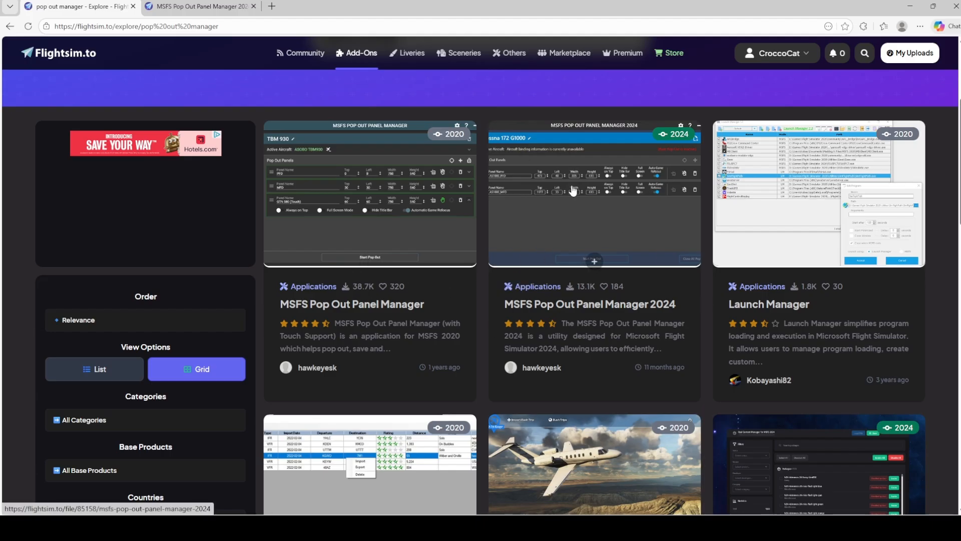
mouse_move(546, 383)
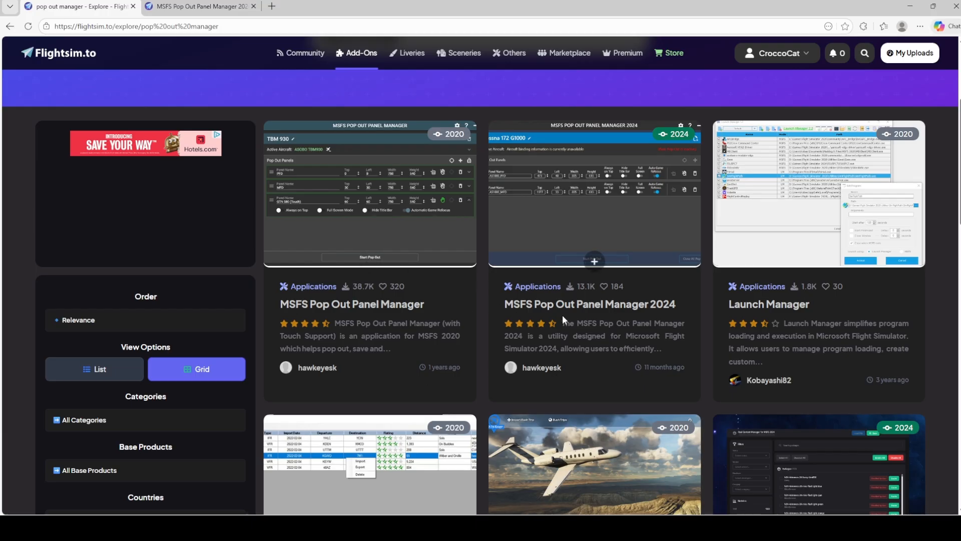
mouse_move(320, 308)
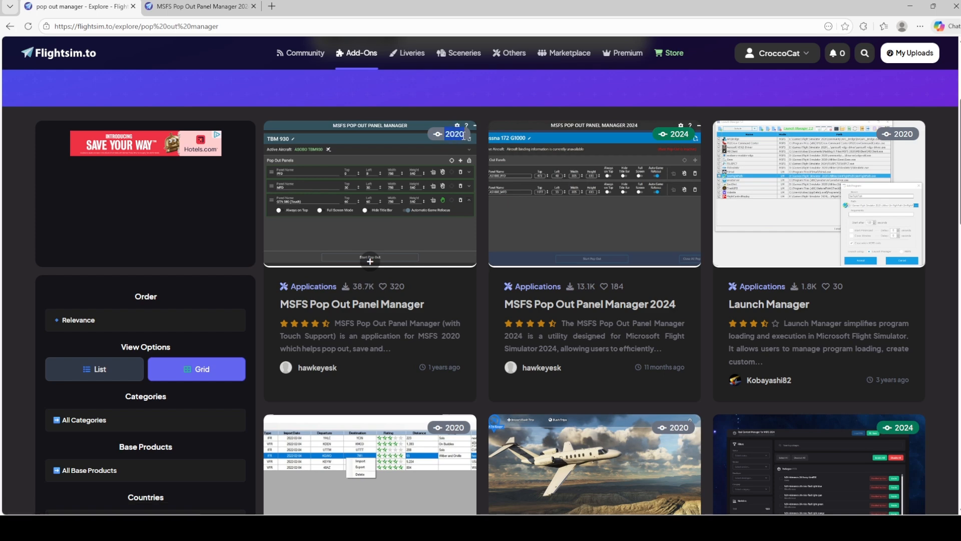
mouse_move(457, 147)
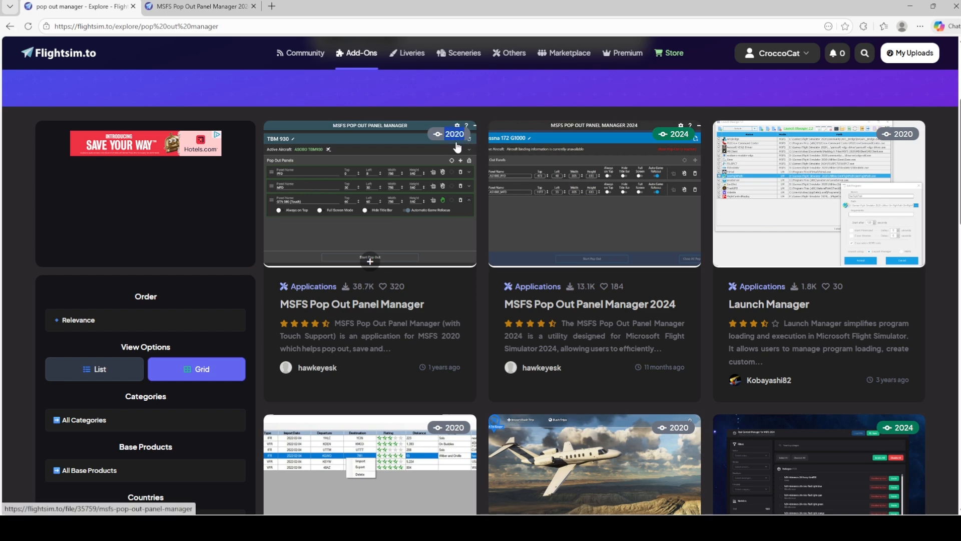
mouse_move(645, 98)
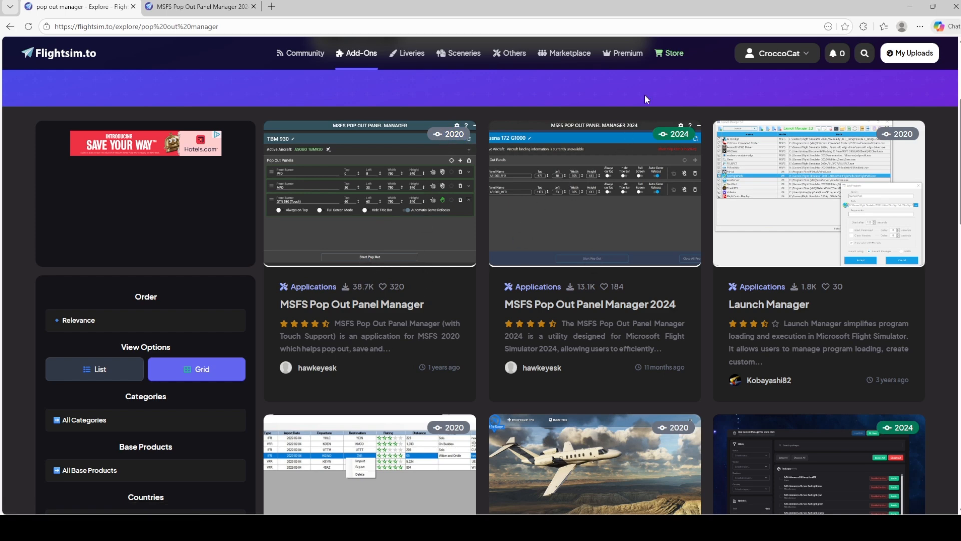
mouse_move(666, 101)
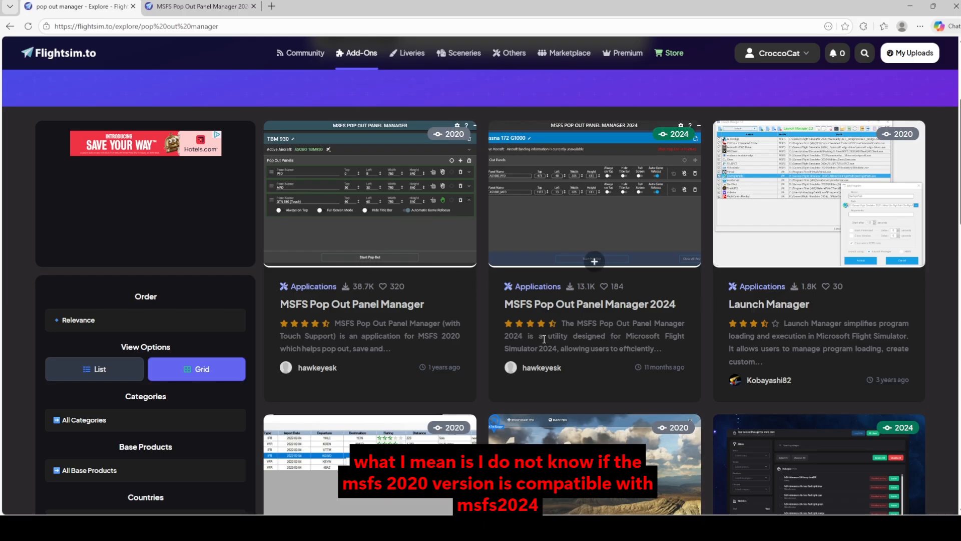
mouse_move(570, 235)
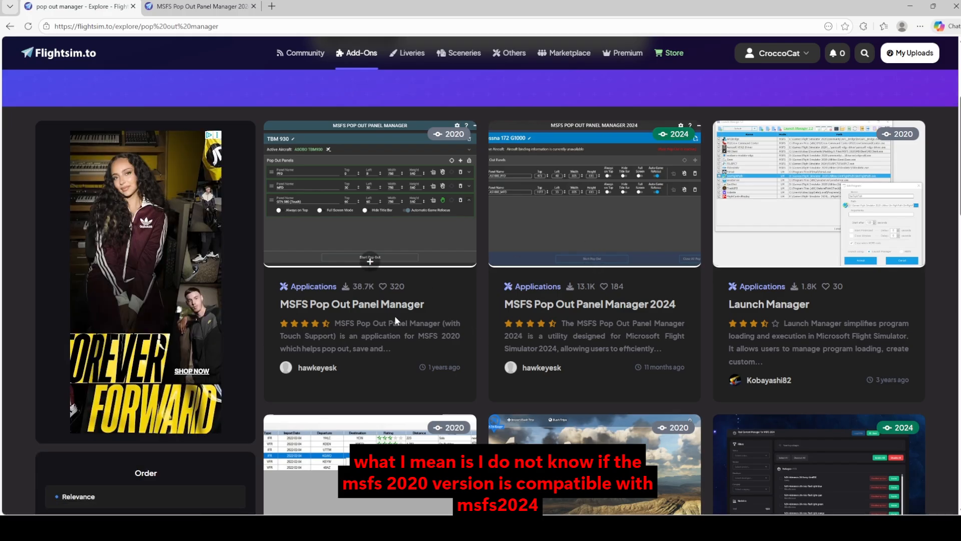
mouse_move(563, 325)
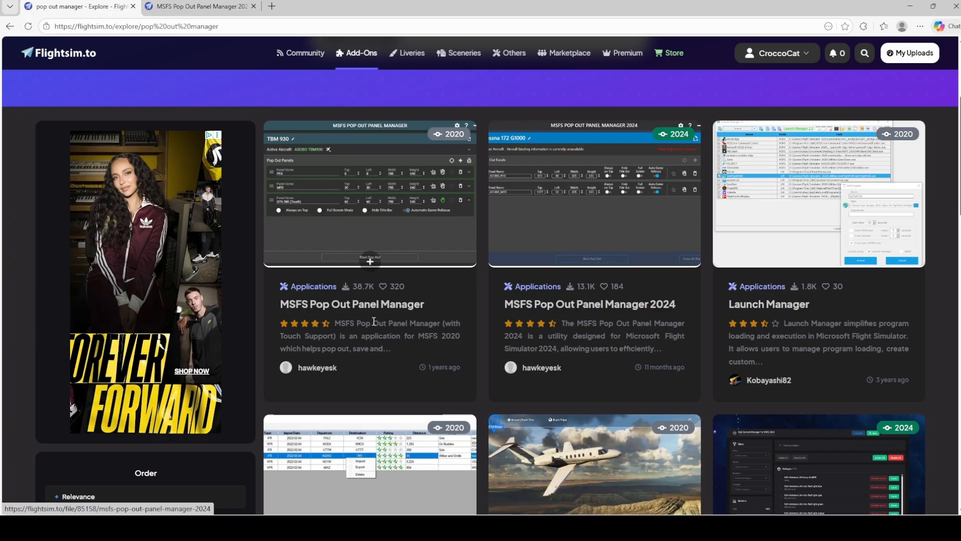
mouse_move(573, 310)
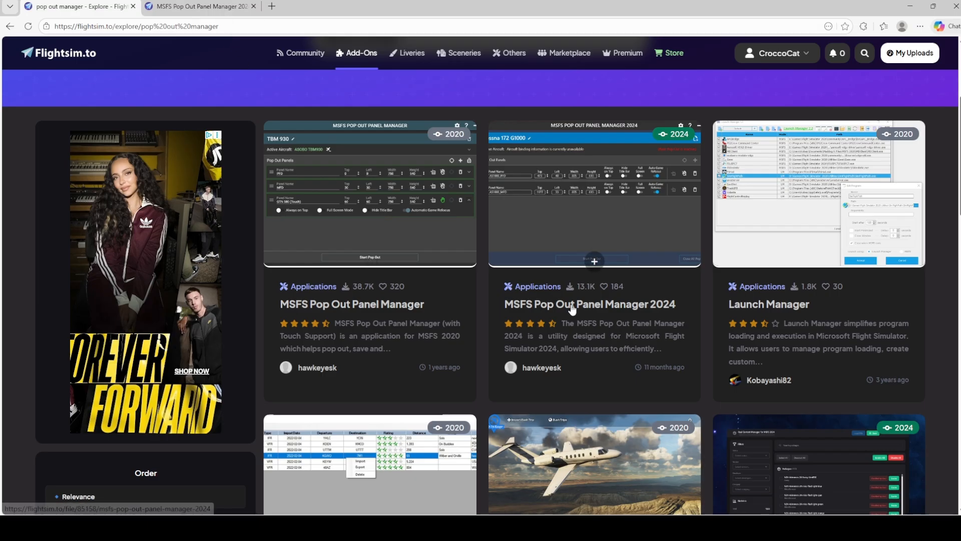
Open the MSFS Pop Out Panel Manager 2024 page and read down to How to Install.
click(589, 304)
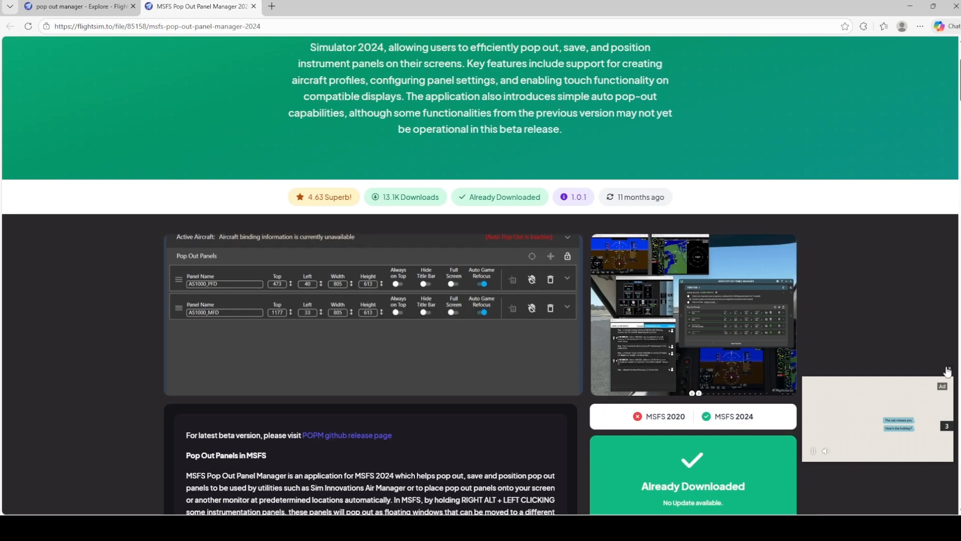
scroll(up, 3)
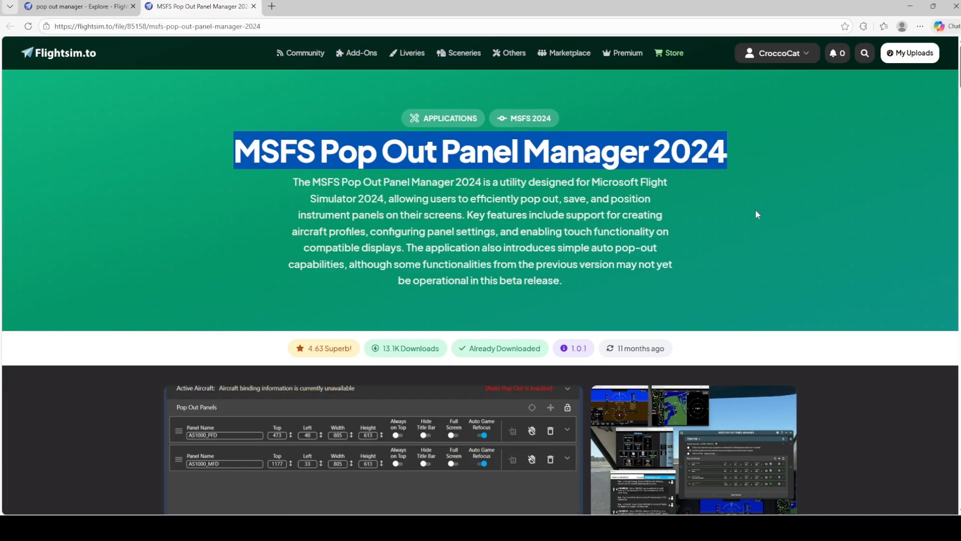
scroll(down, 3)
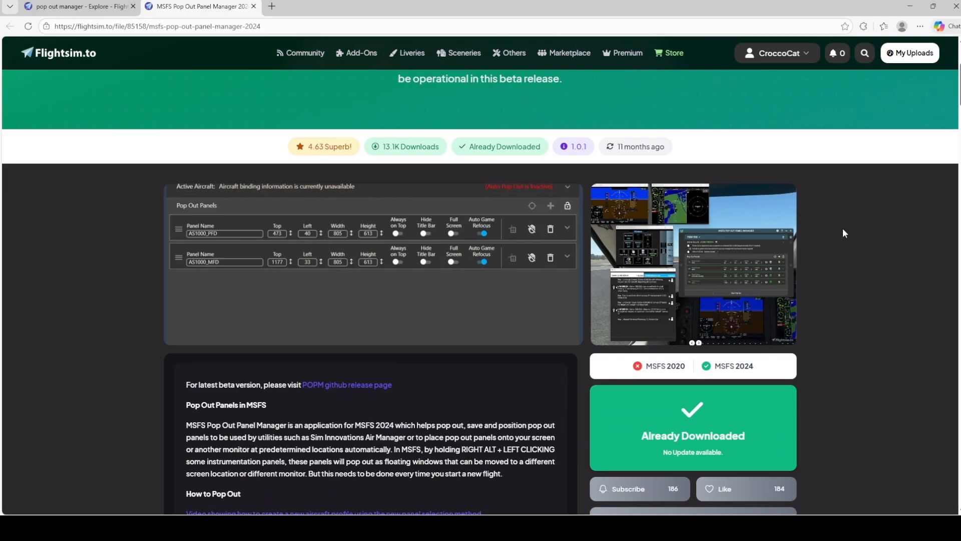
scroll(down, 3)
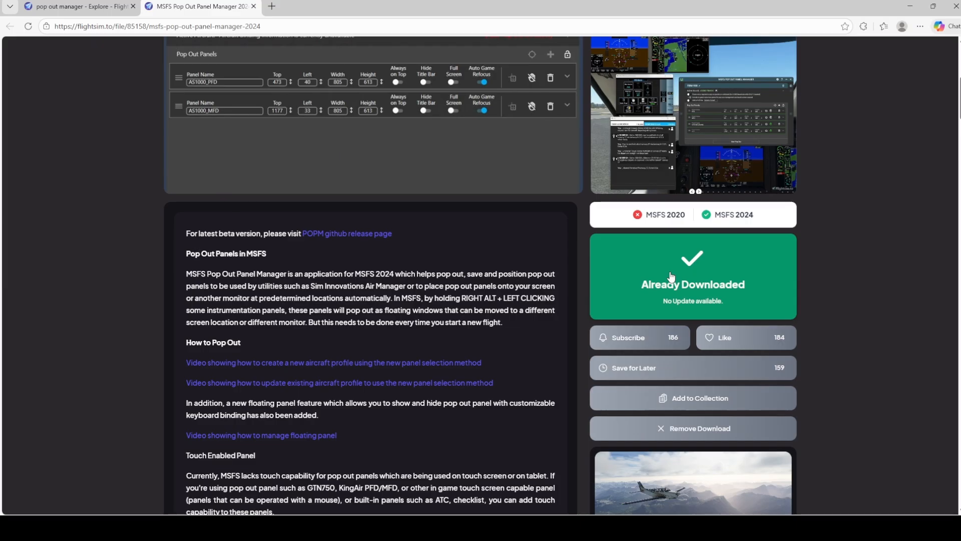
mouse_move(691, 265)
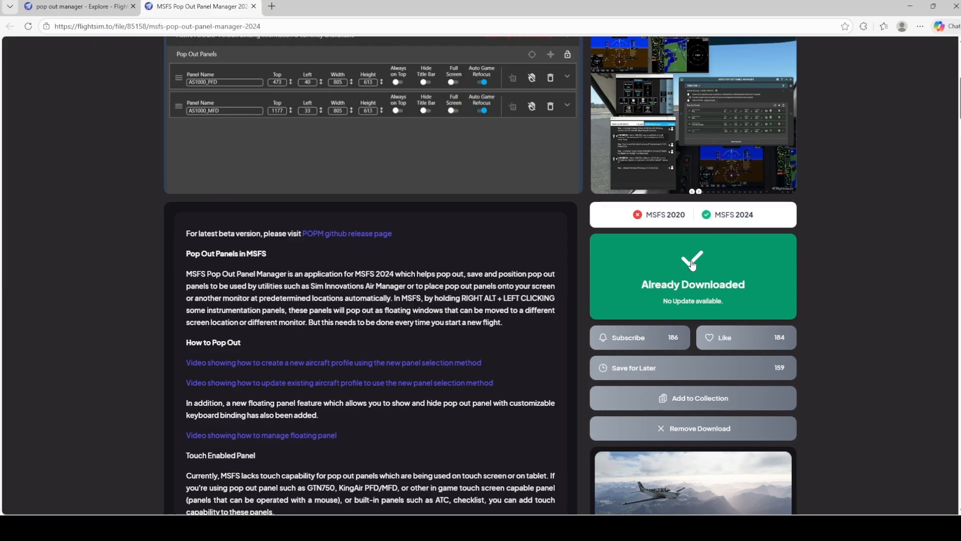
mouse_move(759, 266)
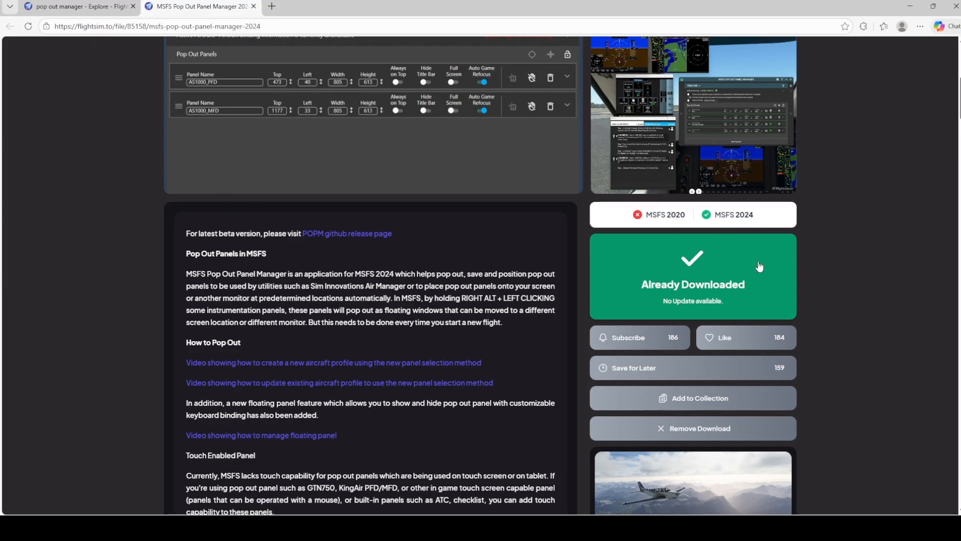
mouse_move(606, 270)
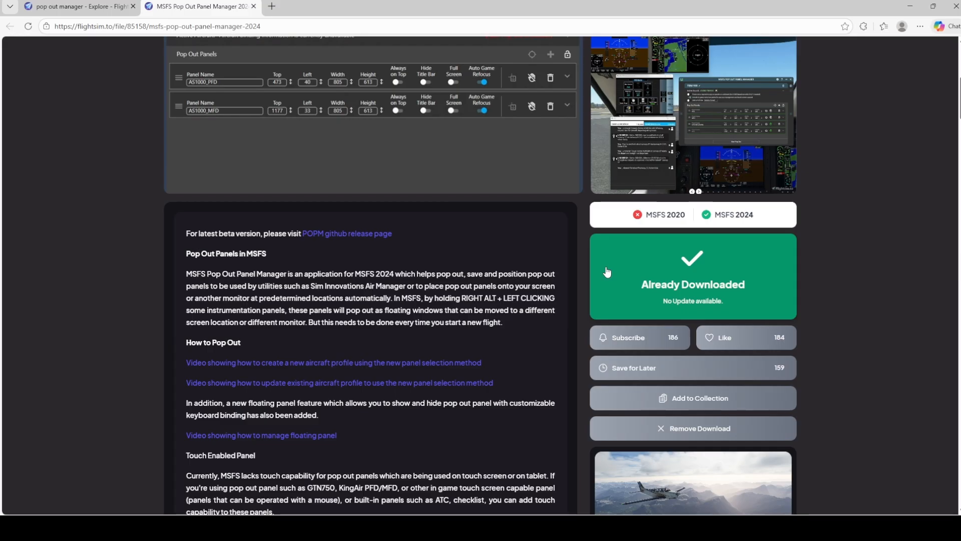
mouse_move(626, 293)
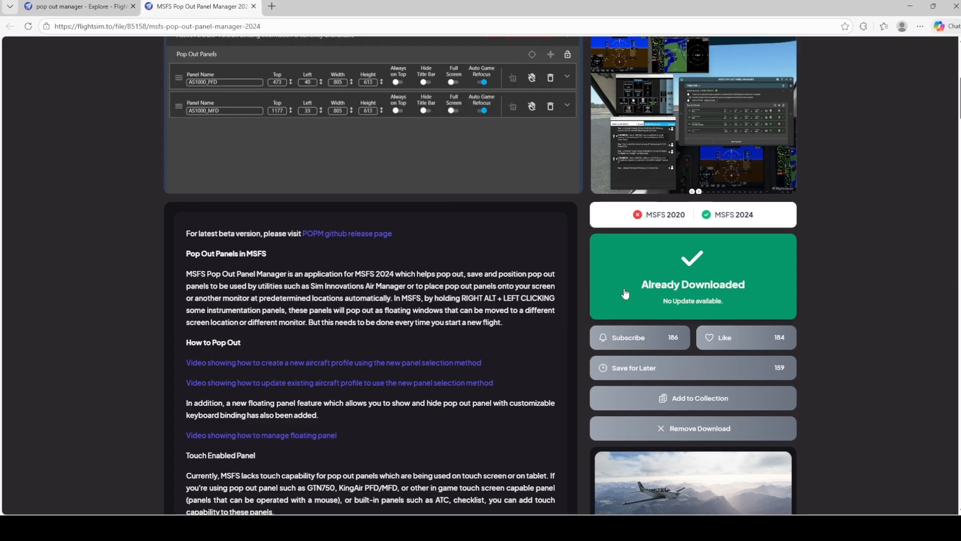
scroll(down, 3)
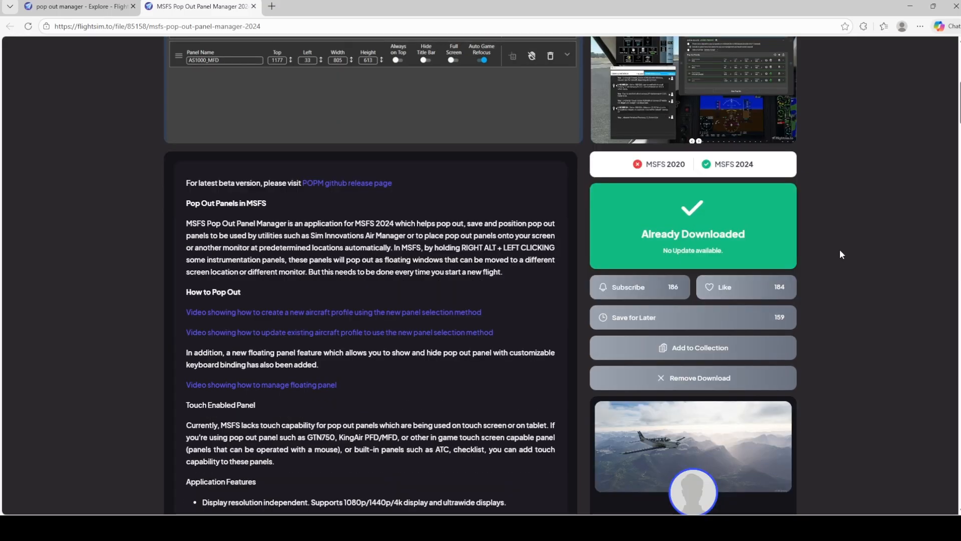
scroll(down, 3)
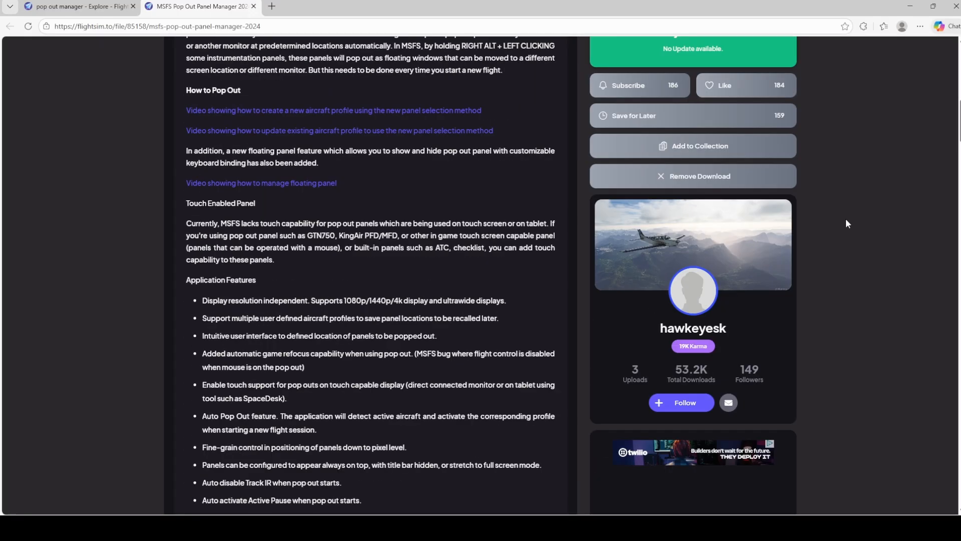
scroll(down, 3)
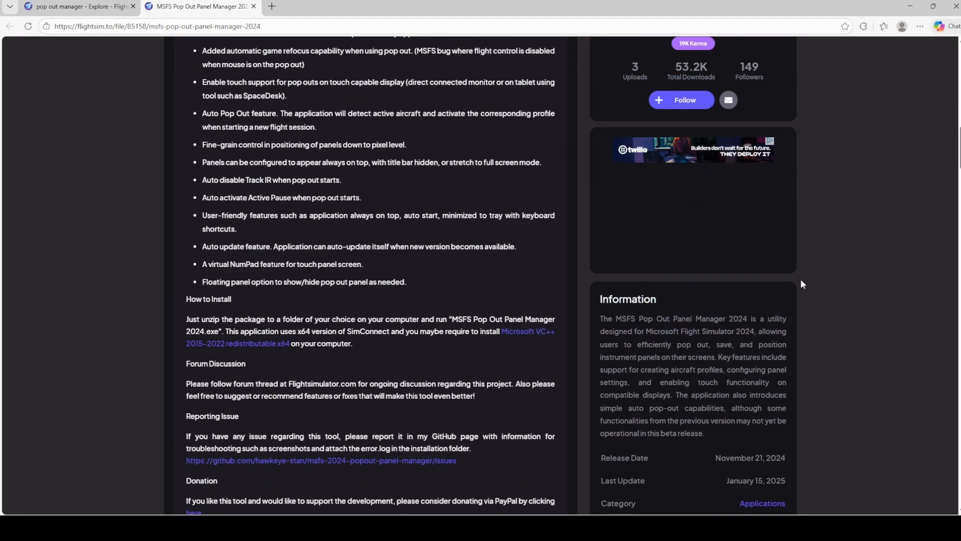
scroll(down, 3)
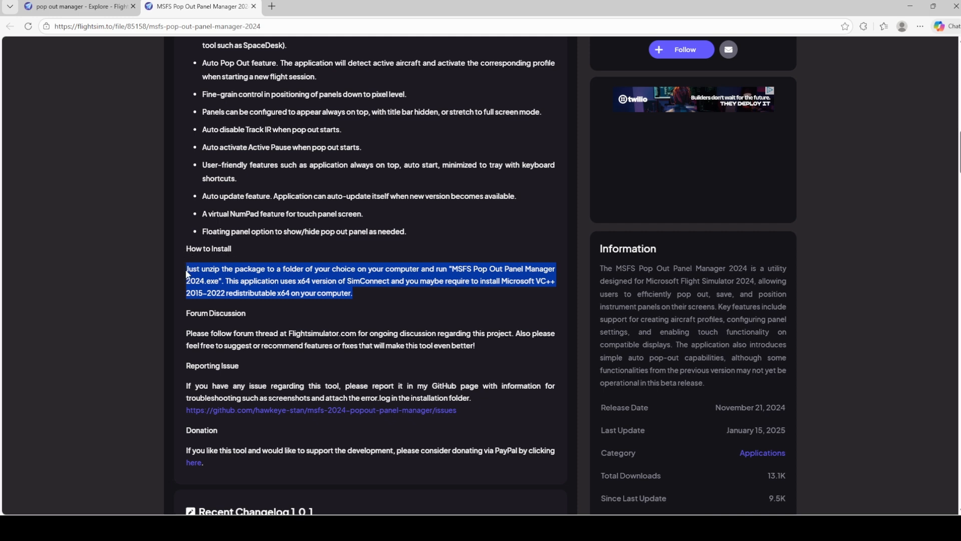
mouse_move(296, 280)
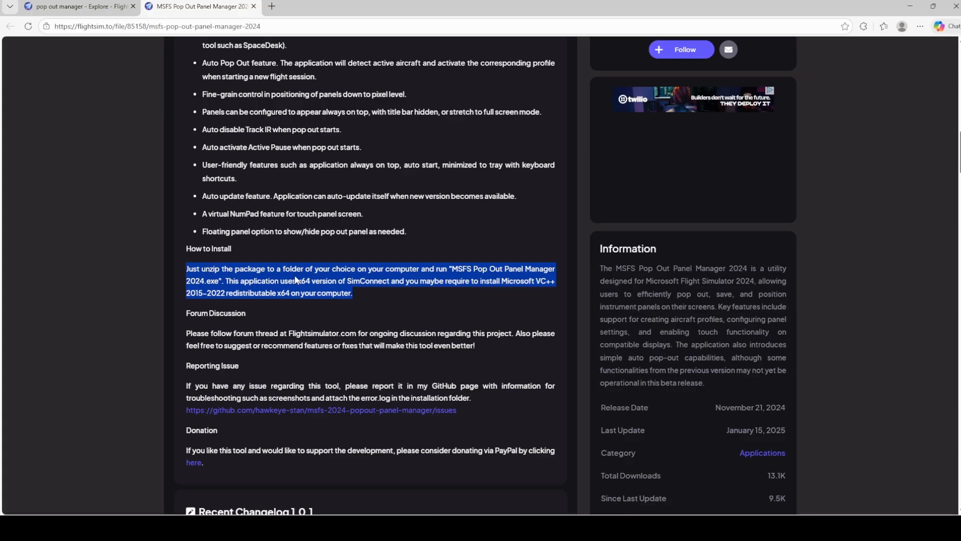
mouse_move(448, 331)
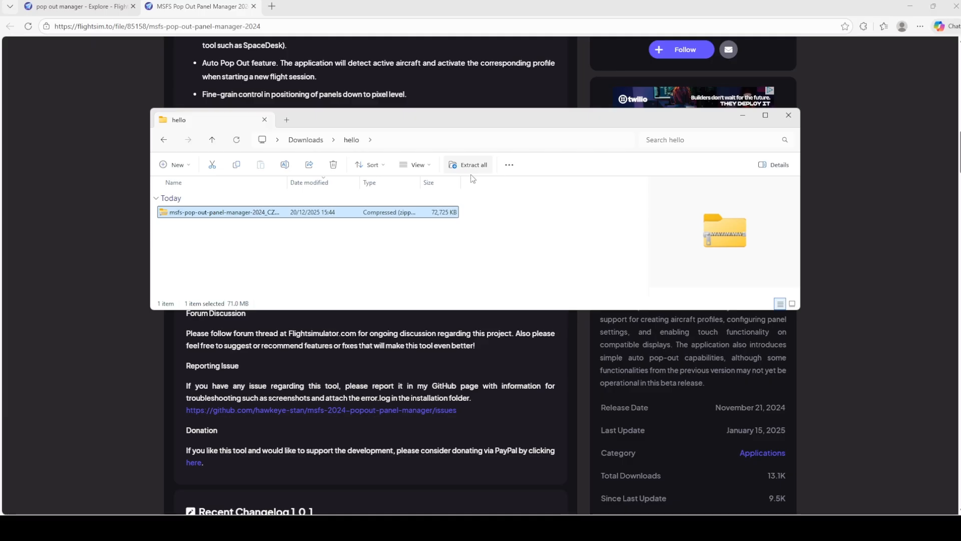
Extract the Pop Out Panel Manager zip into Downloads\hello and open the extracted folder.
click(472, 164)
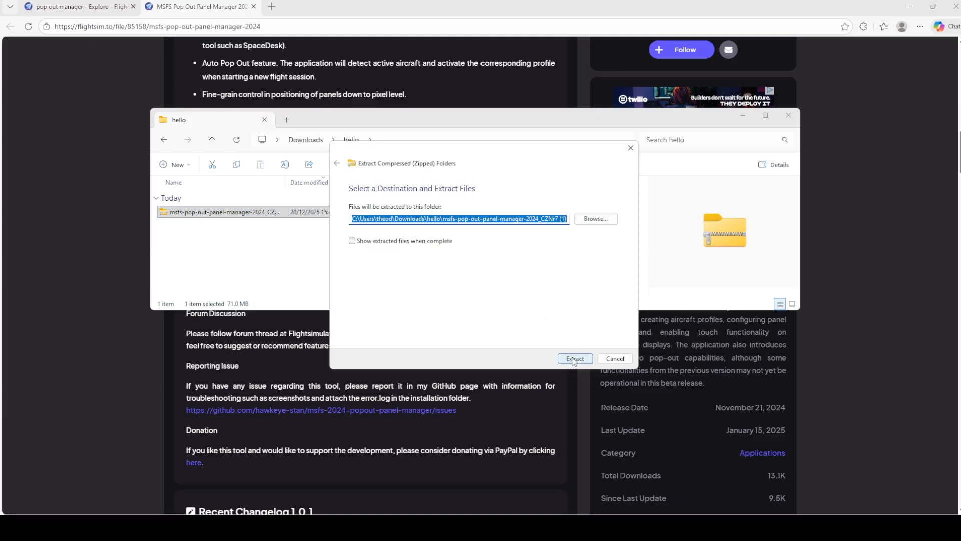
click(573, 358)
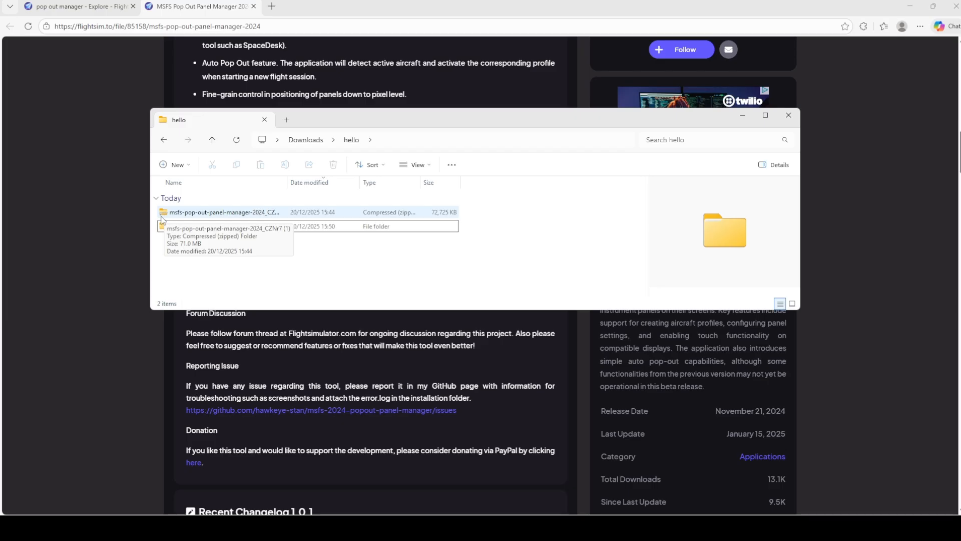
click(224, 226)
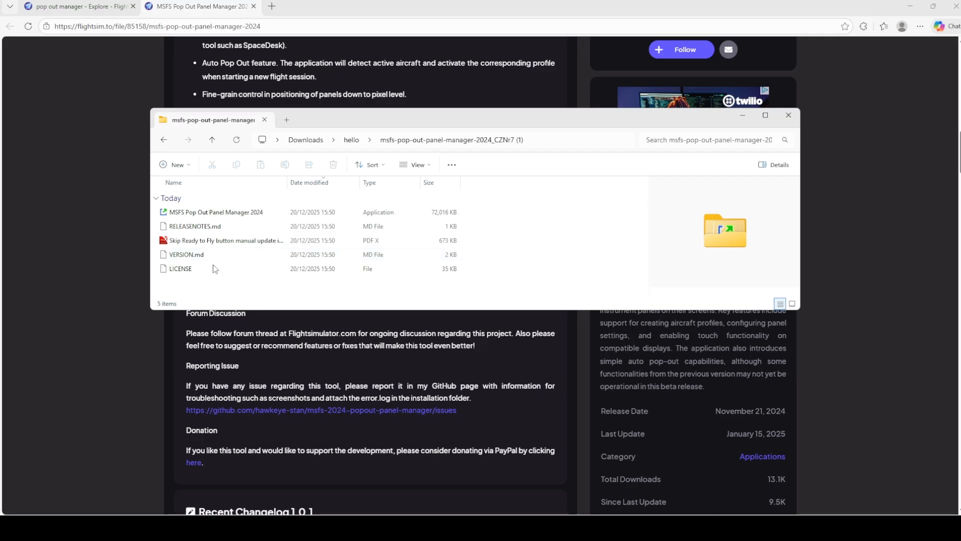
mouse_move(192, 238)
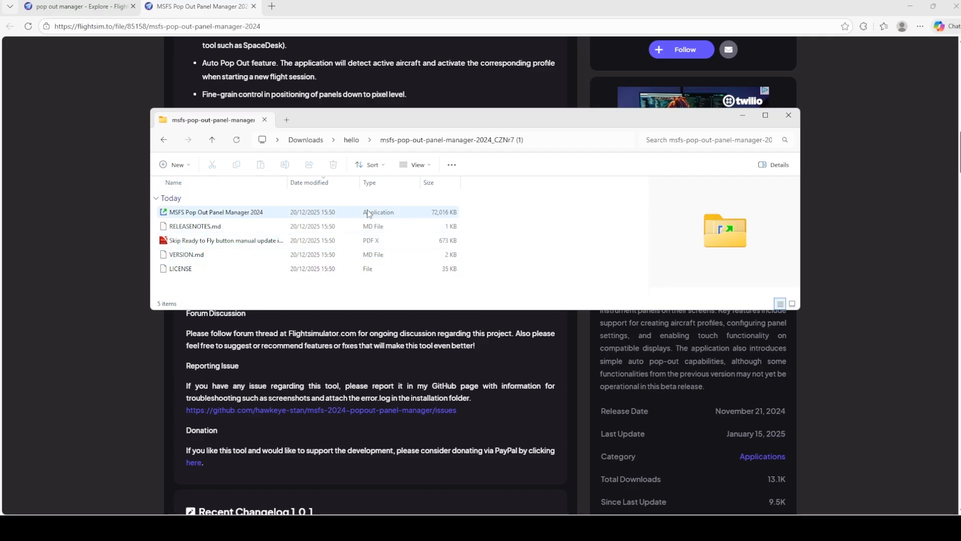
Launch the MSFS Pop Out Panel Manager 2024 application from the extracted folder.
click(789, 115)
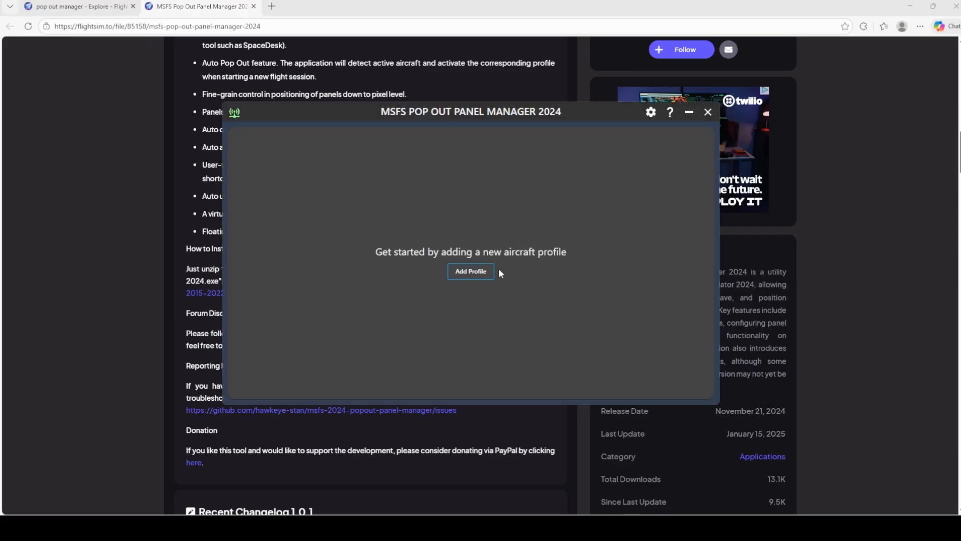
mouse_move(678, 138)
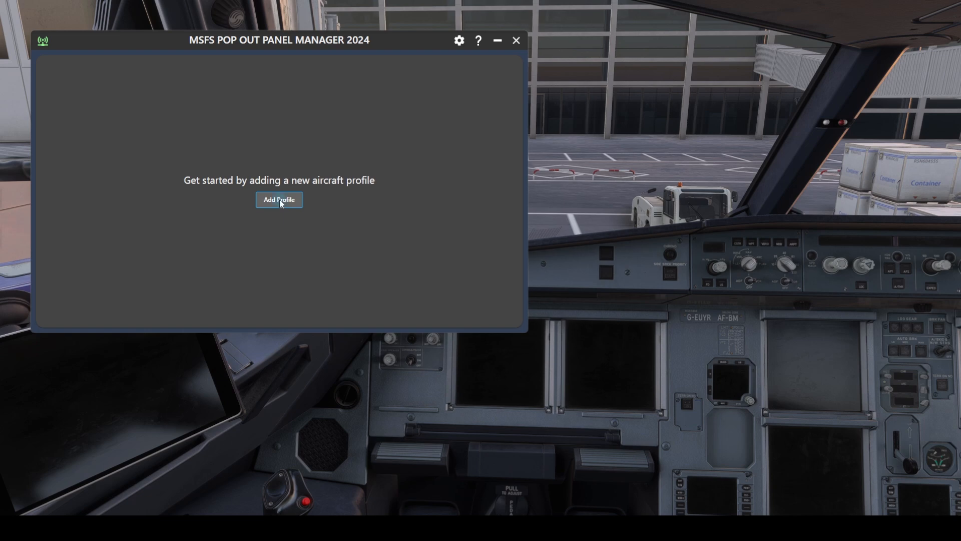
Add an aircraft profile named 'Fenix A320'.
click(279, 200)
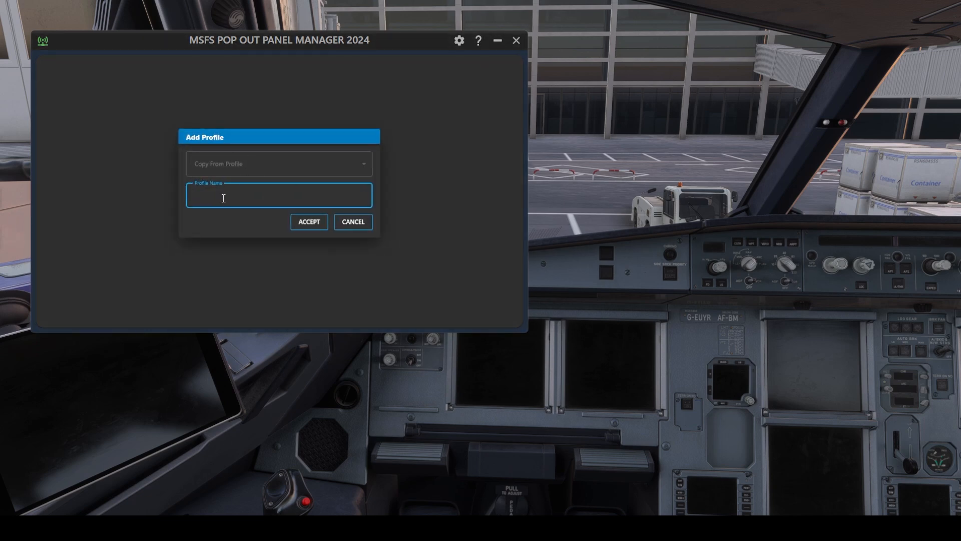
text(Fenix)
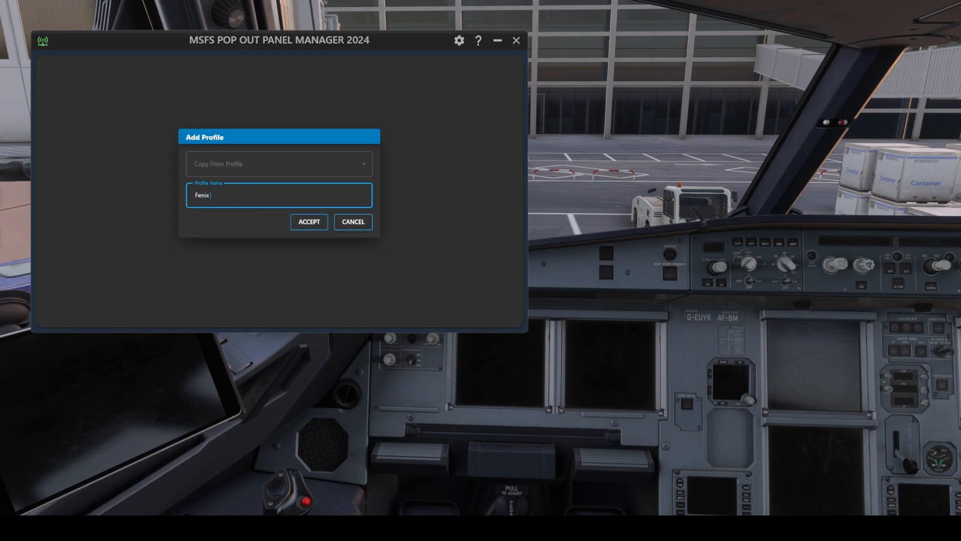
text(A320)
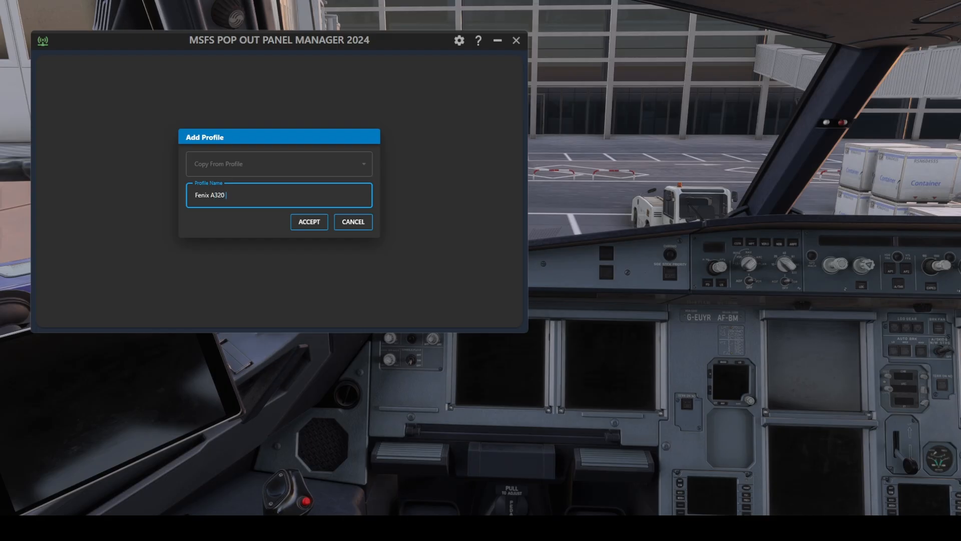
click(309, 222)
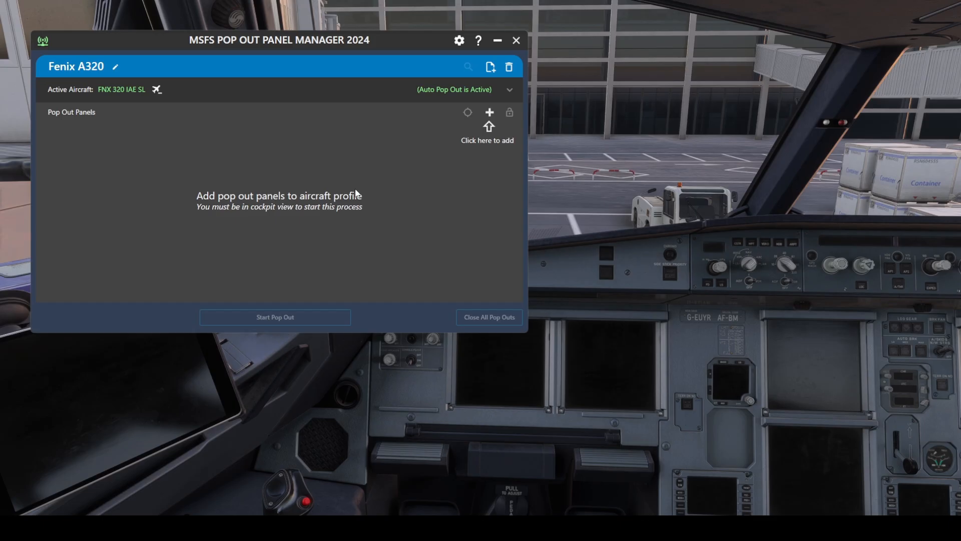
mouse_move(211, 215)
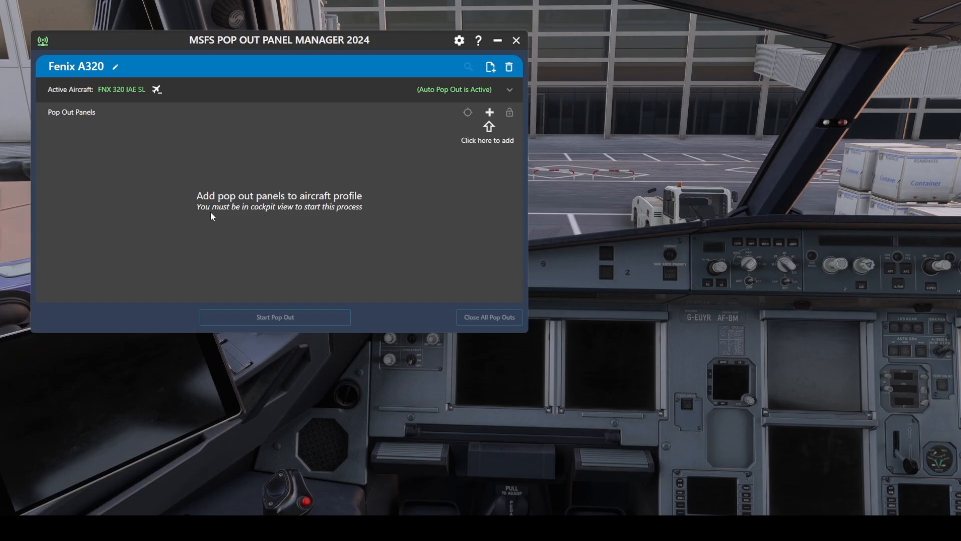
mouse_move(311, 44)
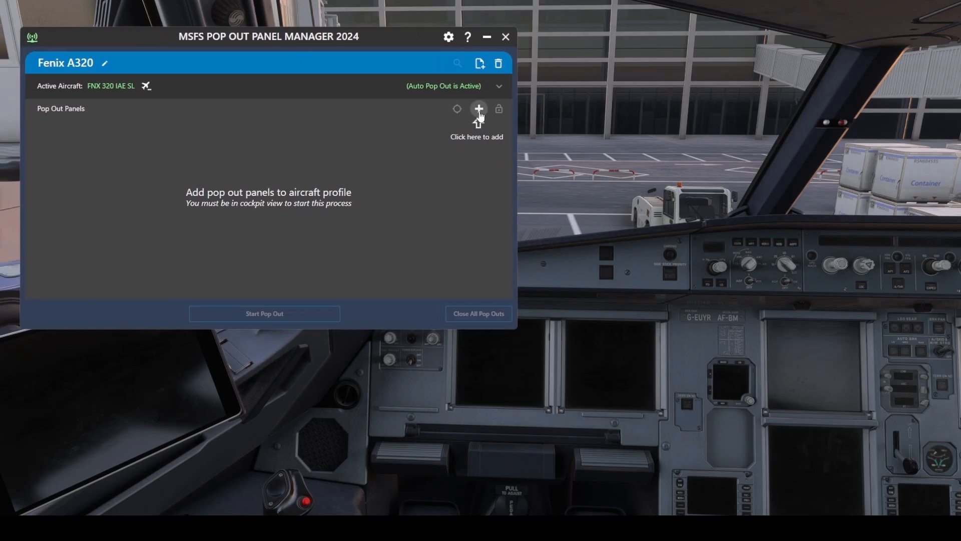
mouse_move(479, 131)
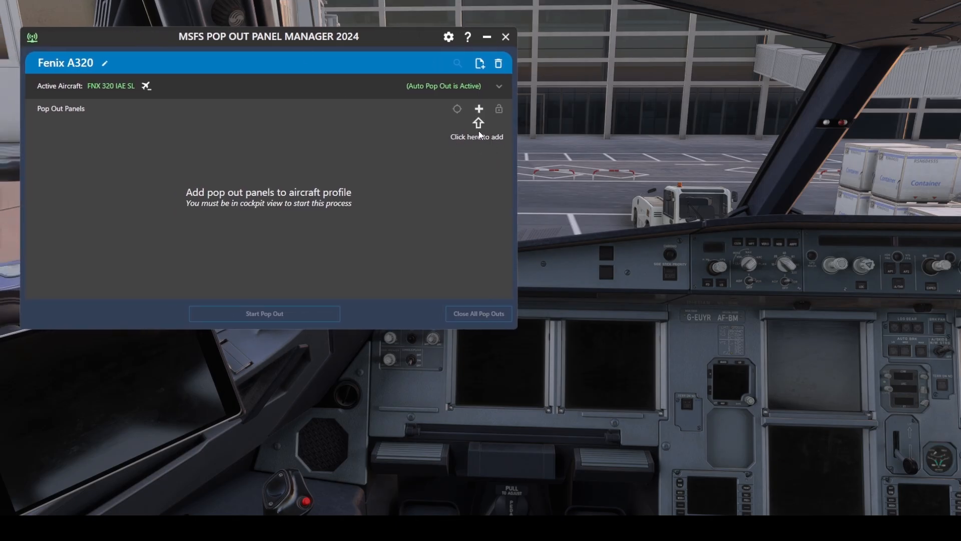
Add a 'Captain PFD' panel with its source on the captain's PFD (940, 973).
click(478, 109)
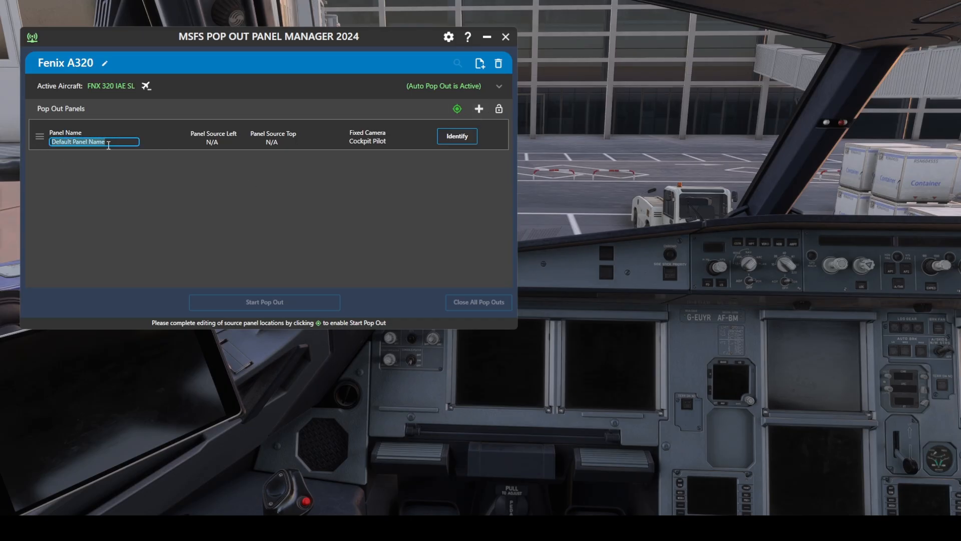
text(C)
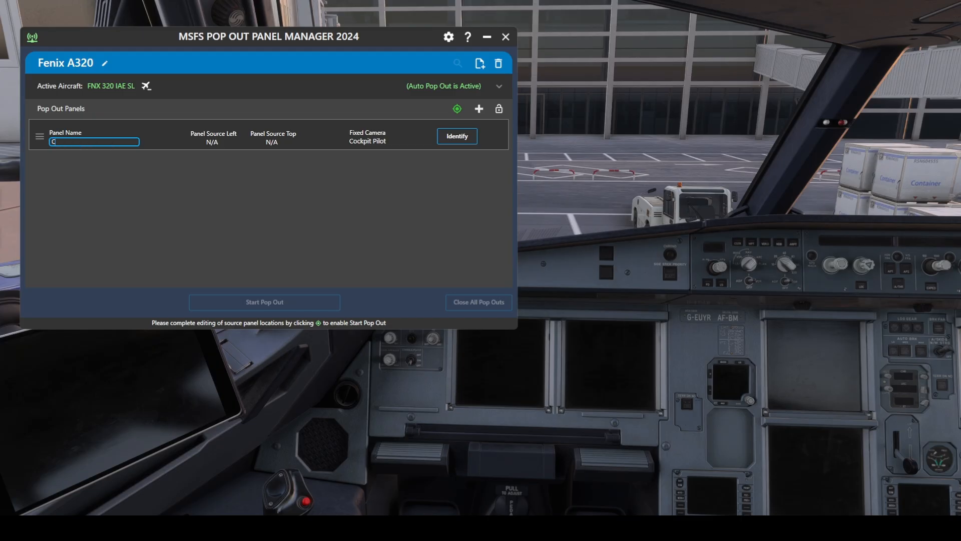
text(aptain)
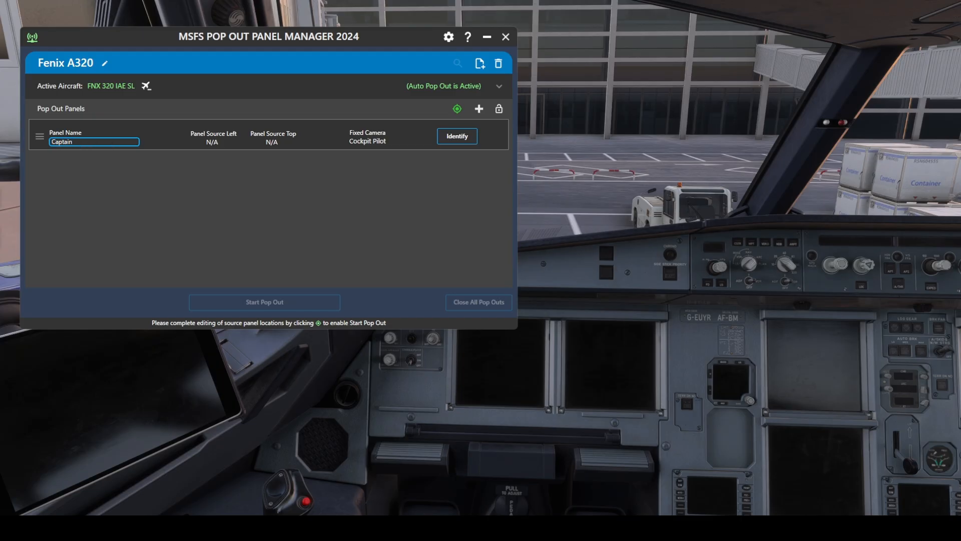
text(PFD)
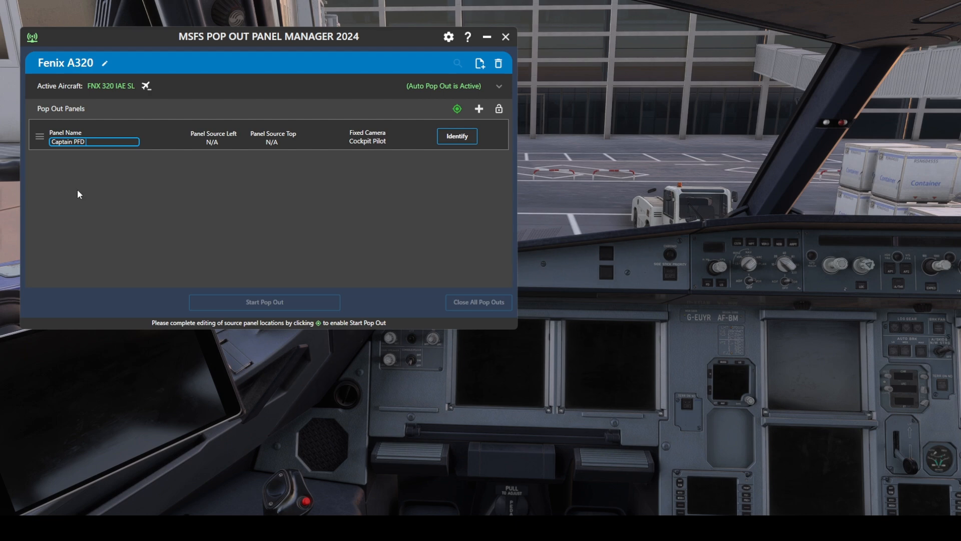
mouse_move(139, 155)
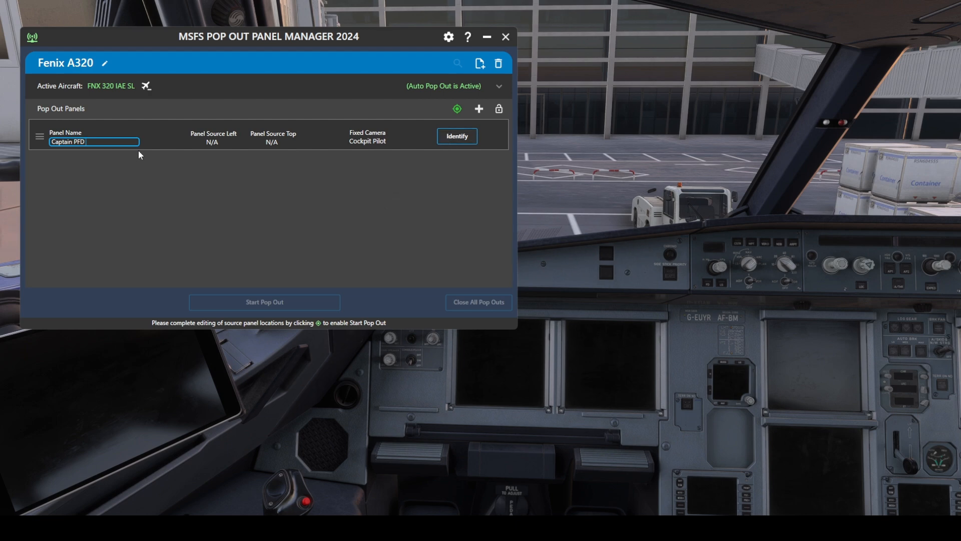
mouse_move(222, 148)
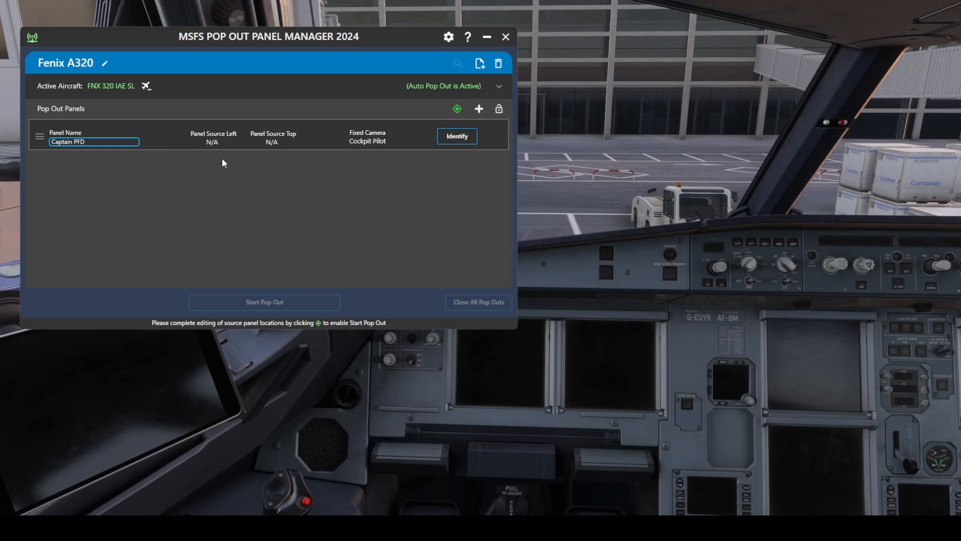
mouse_move(456, 141)
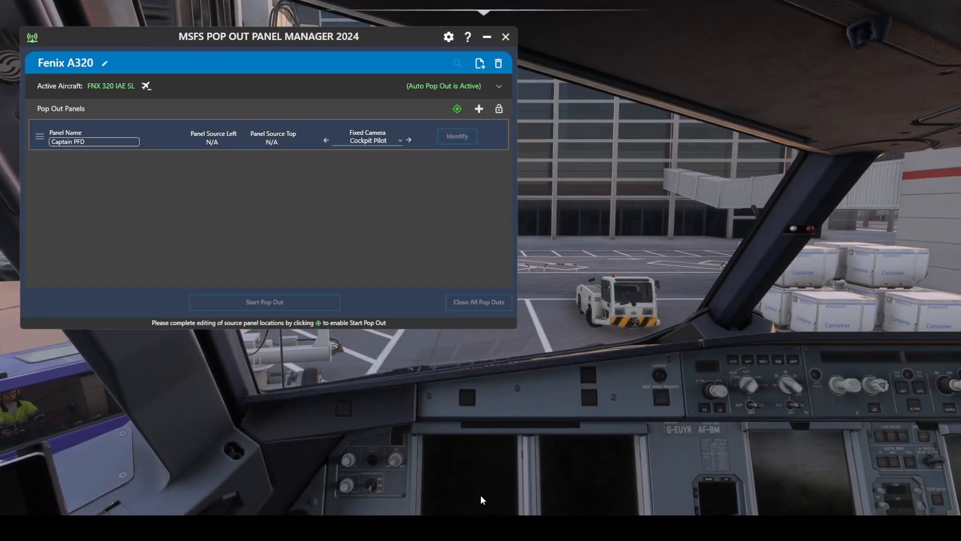
click(457, 135)
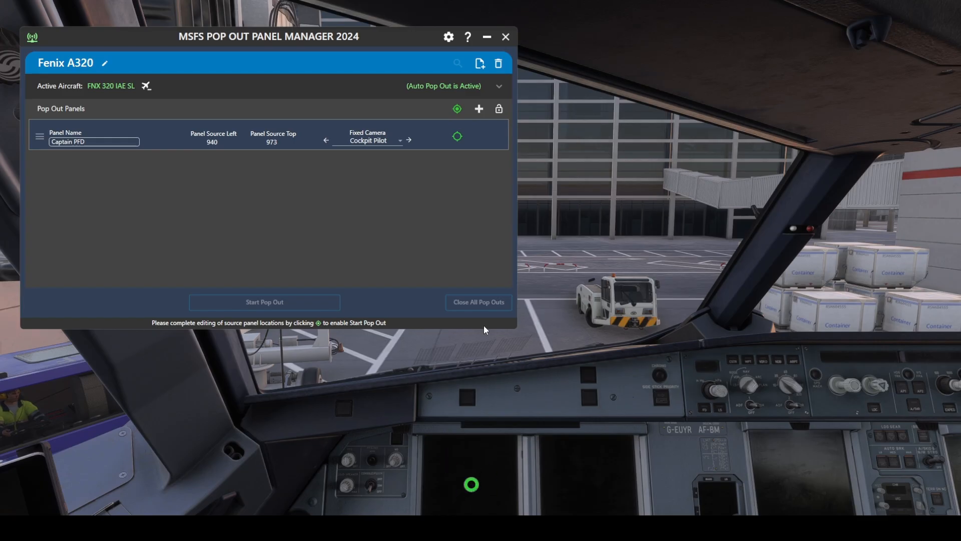
mouse_move(451, 251)
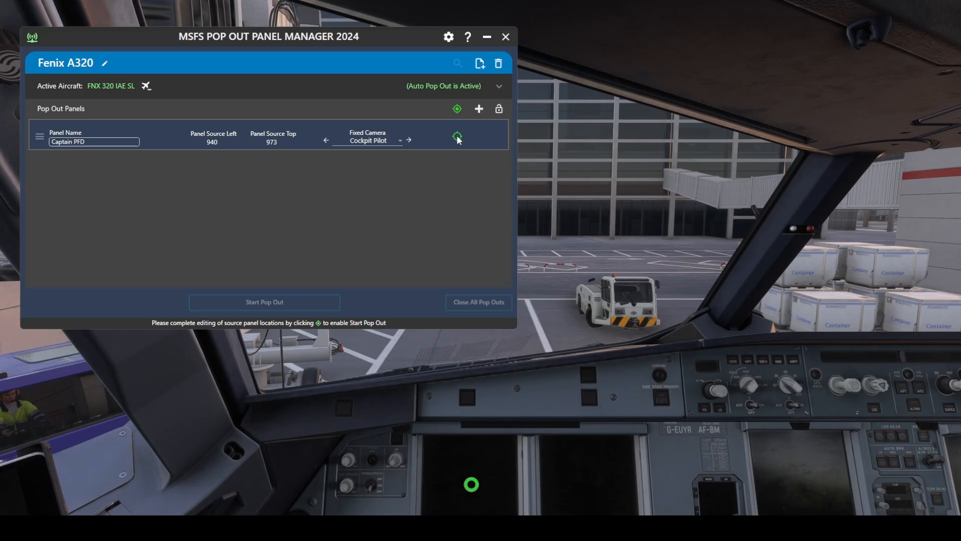
mouse_move(391, 220)
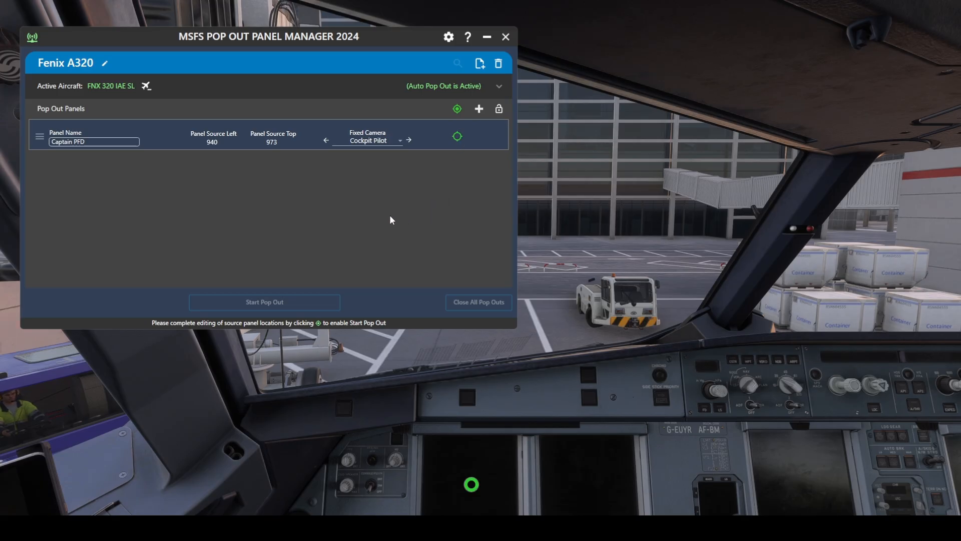
mouse_move(174, 45)
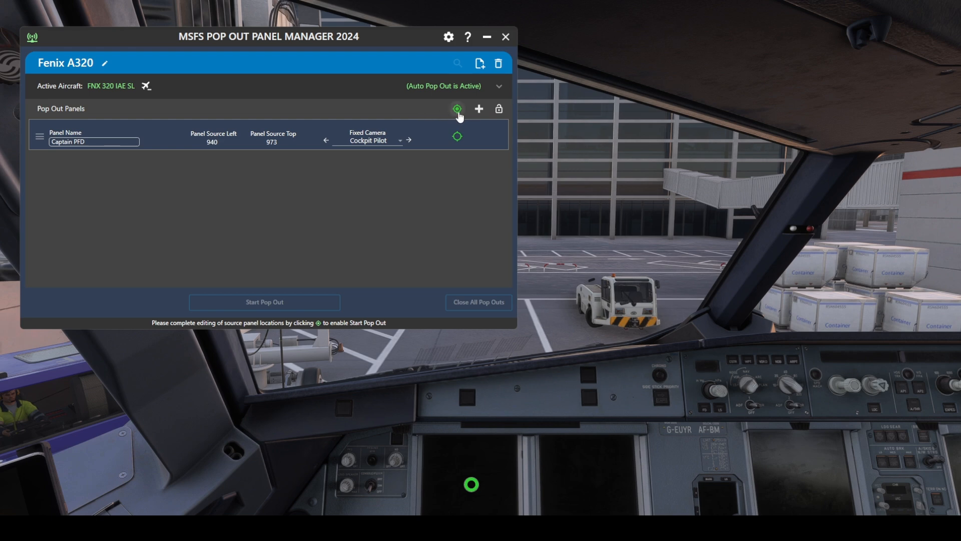
mouse_move(457, 109)
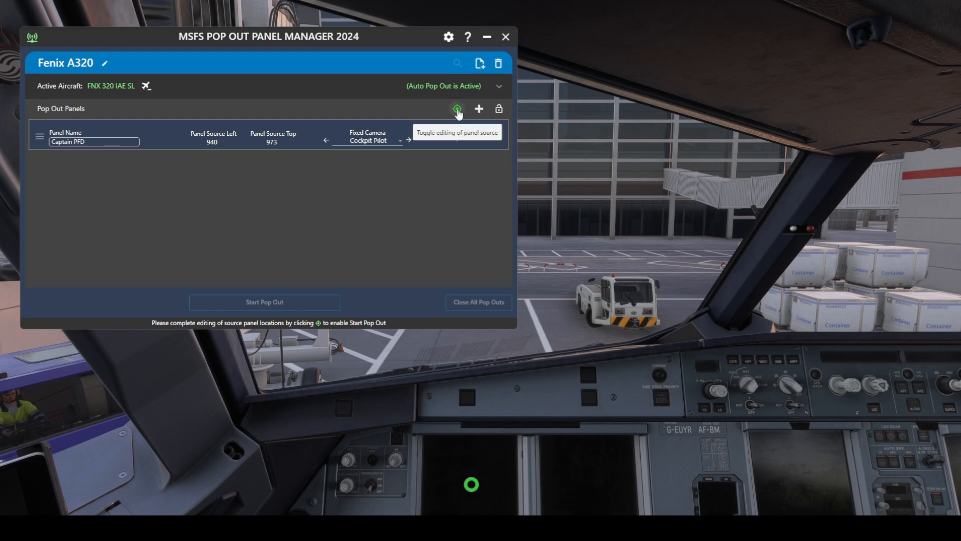
Add a 'Captain Navgation' panel sourced from the captain's ND at 1172, 975.
click(457, 109)
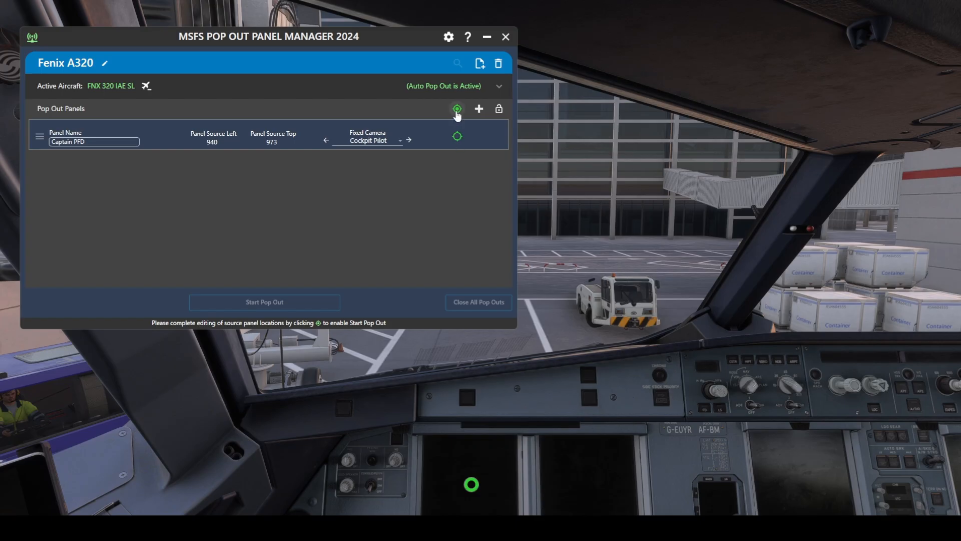
click(457, 109)
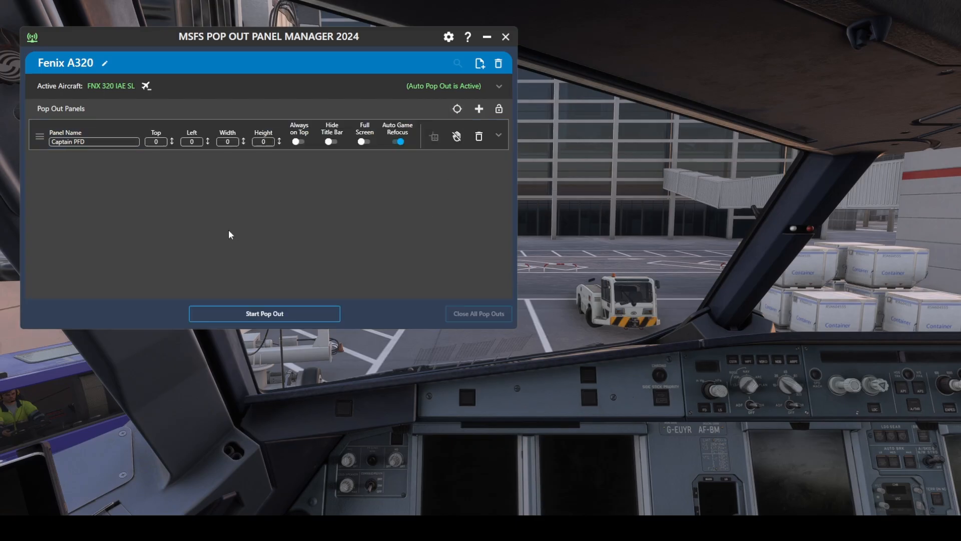
mouse_move(386, 155)
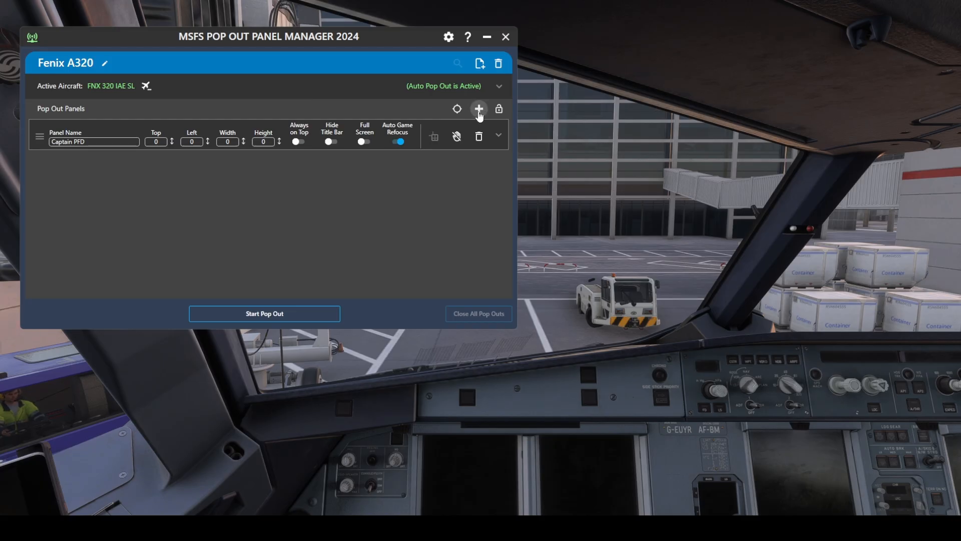
click(478, 109)
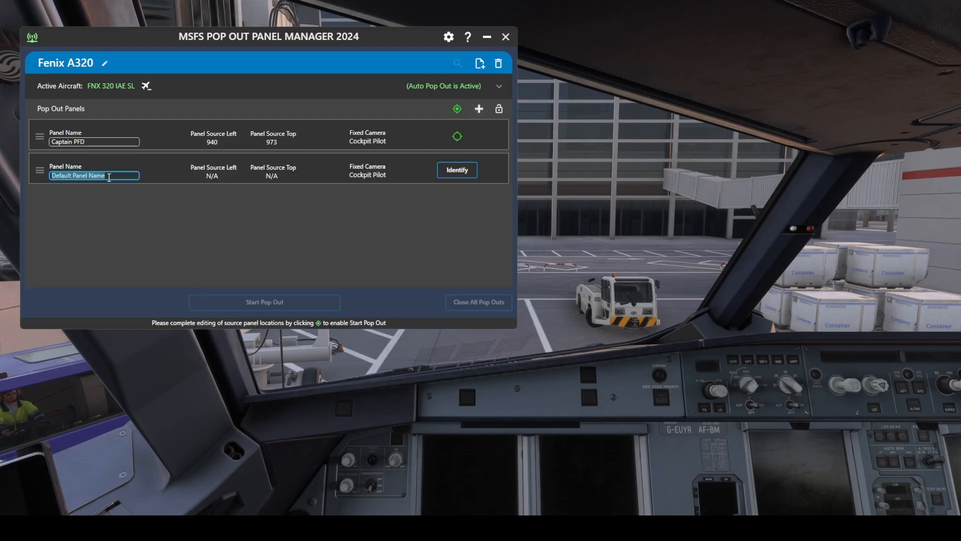
text(Captain)
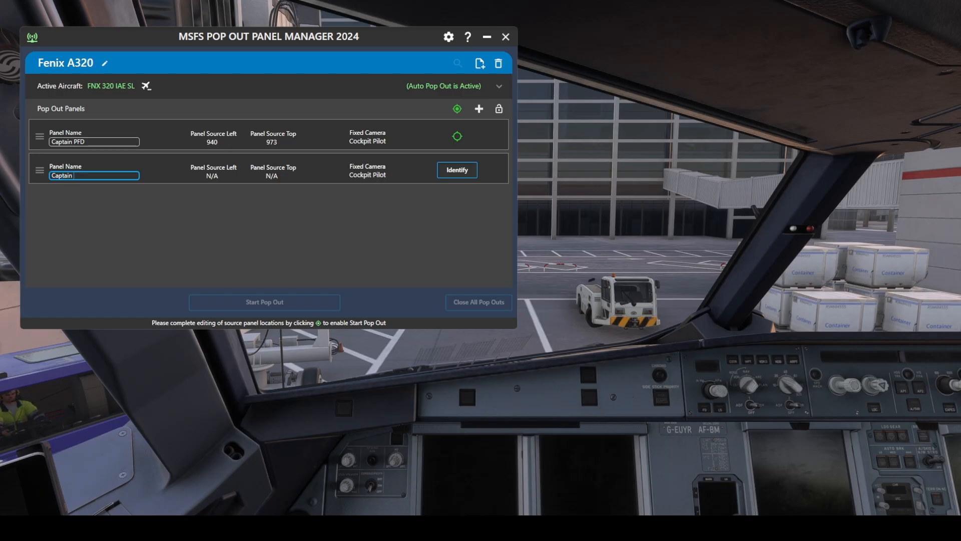
text(NAv)
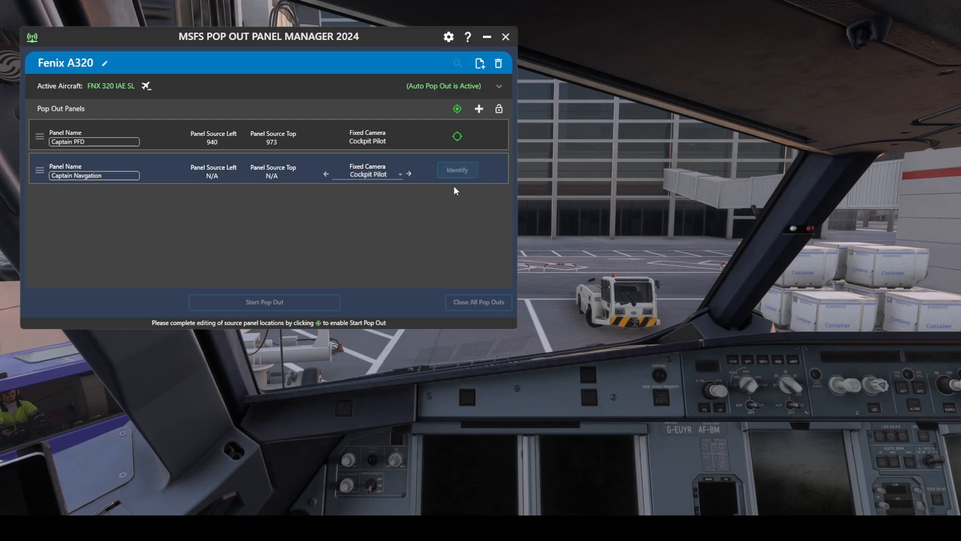
click(456, 170)
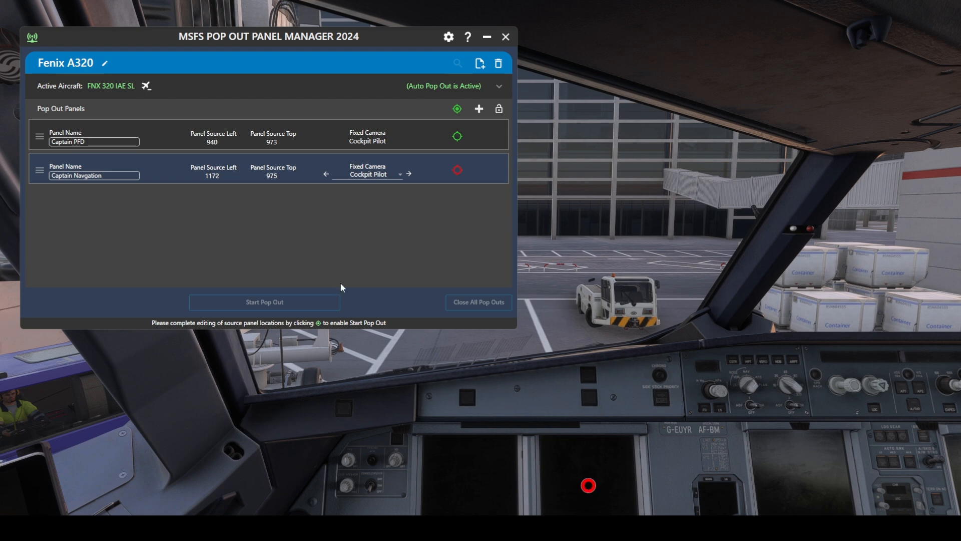
mouse_move(368, 234)
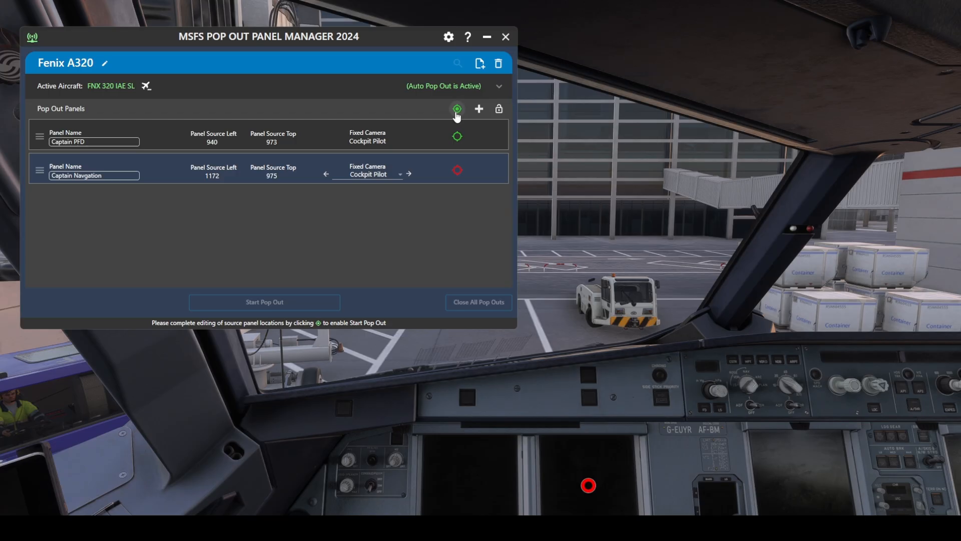
mouse_move(456, 109)
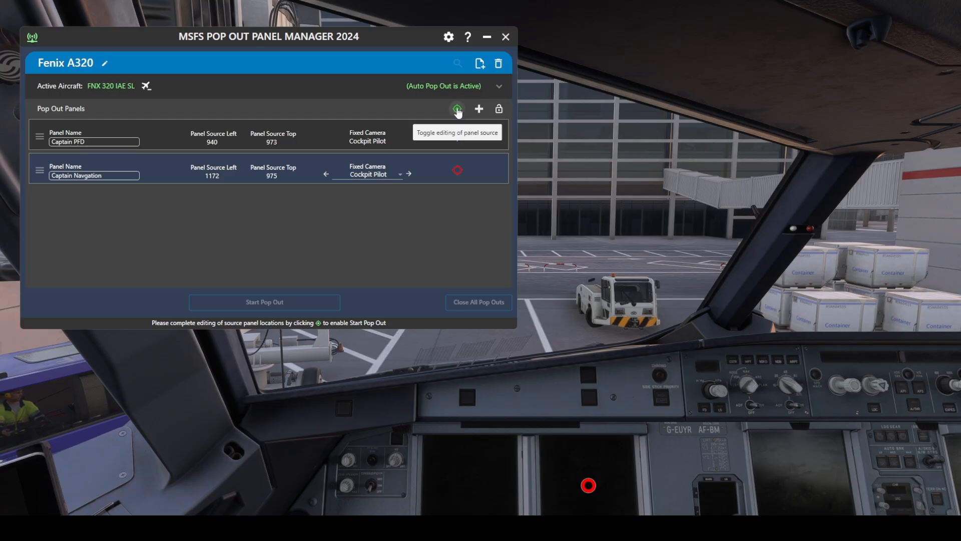
Turn off panel source editing and start the pop out of both Captain panels.
click(457, 109)
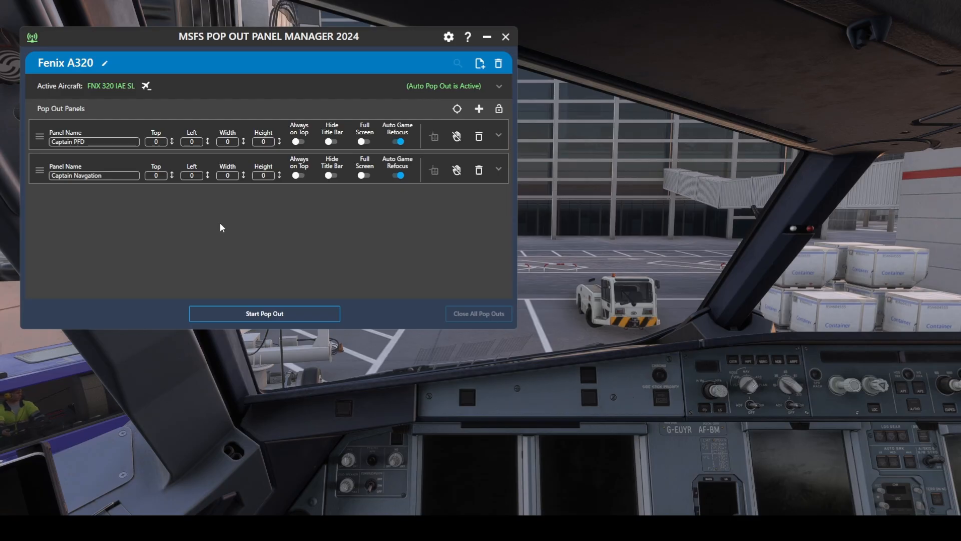
mouse_move(416, 233)
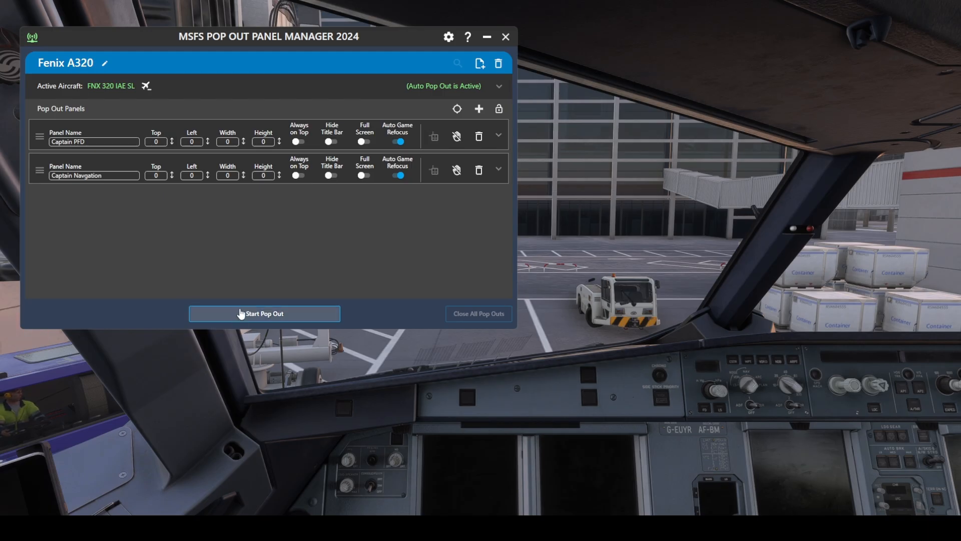
mouse_move(264, 319)
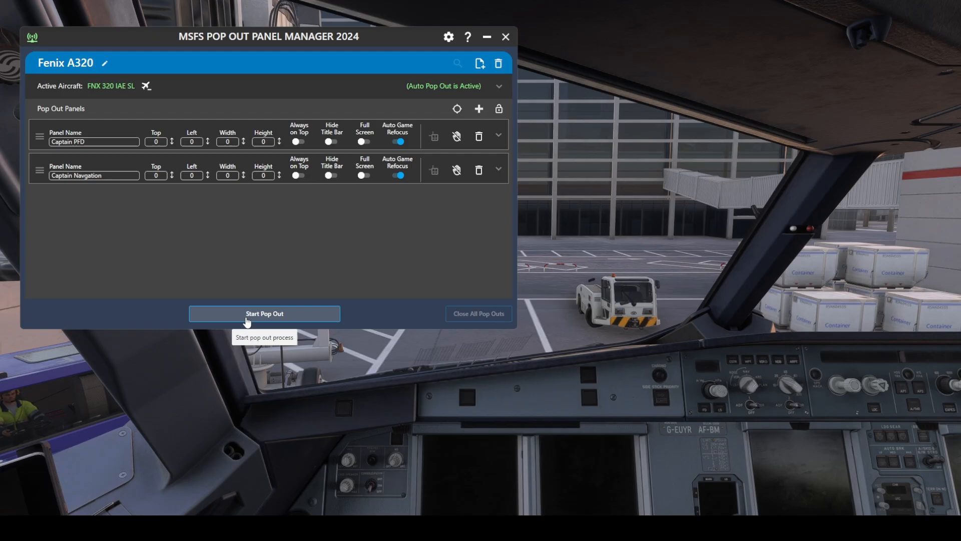
click(264, 314)
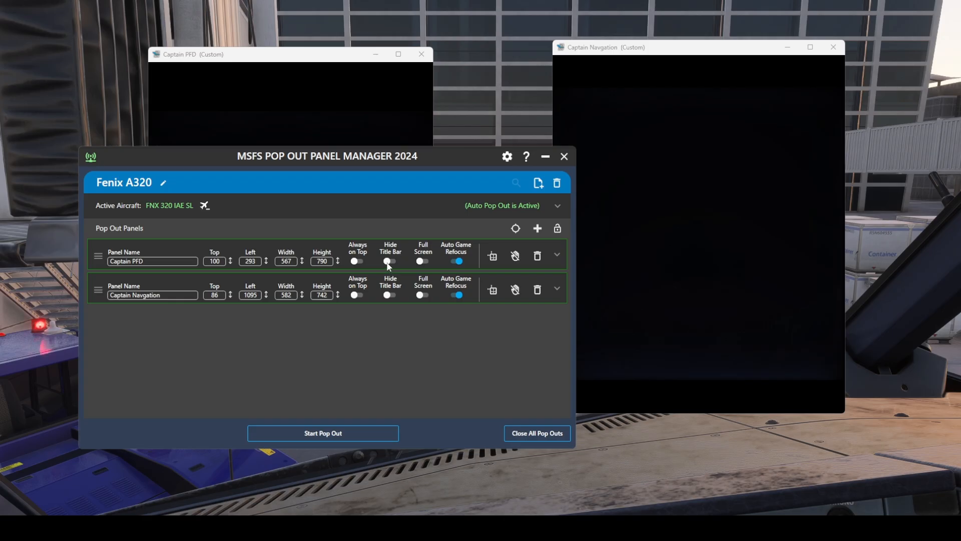
Toggle both panels' title bars off and on, then move the windows to the secondary screen.
click(390, 261)
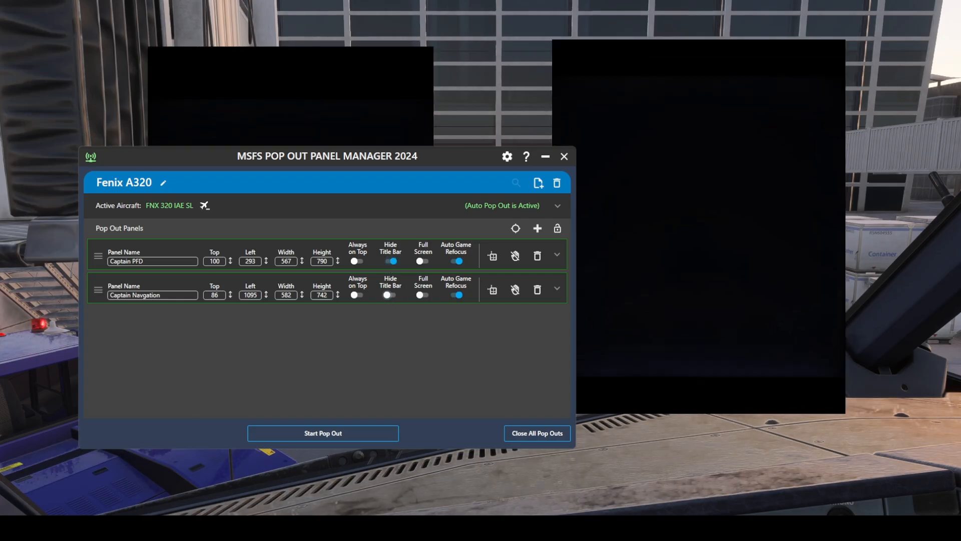
click(390, 295)
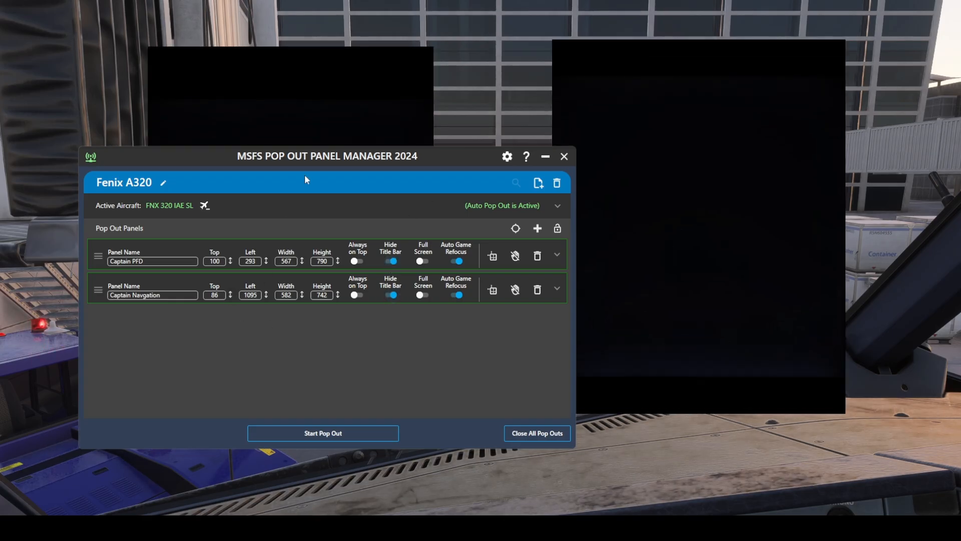
drag(327, 155, 280, 157)
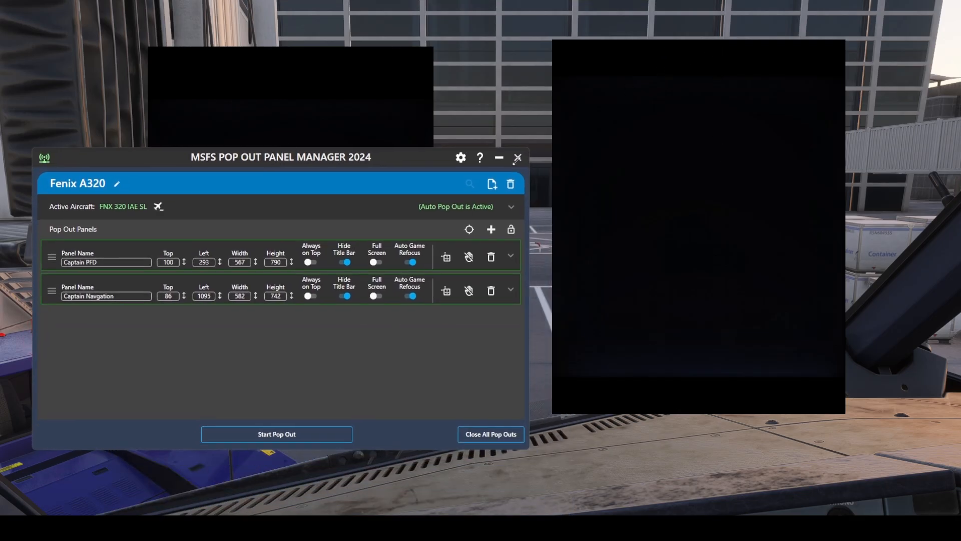
click(344, 295)
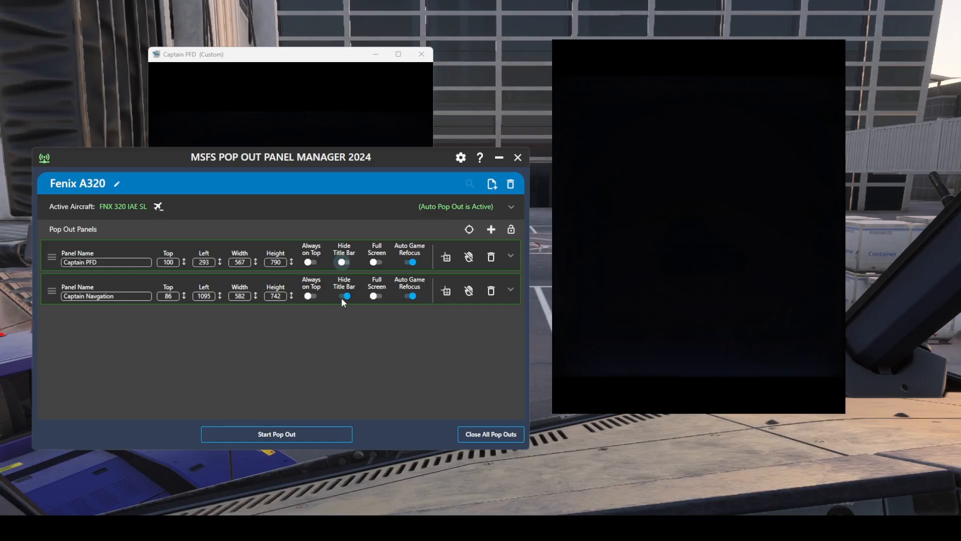
click(344, 295)
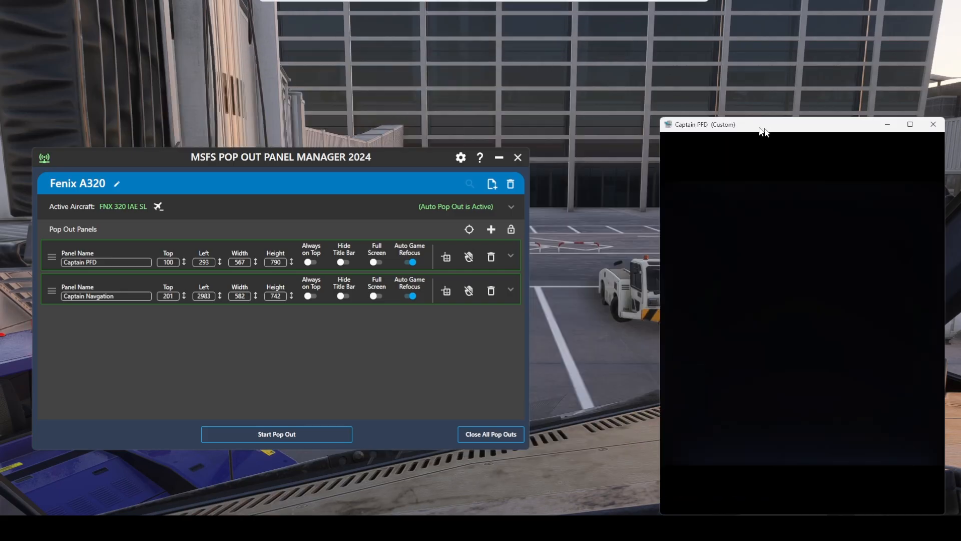
click(932, 125)
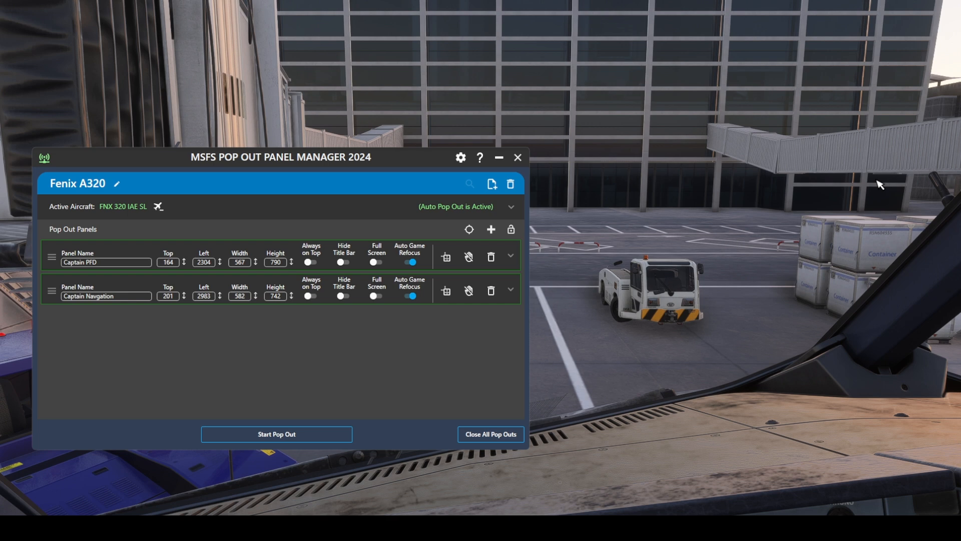
mouse_move(186, 281)
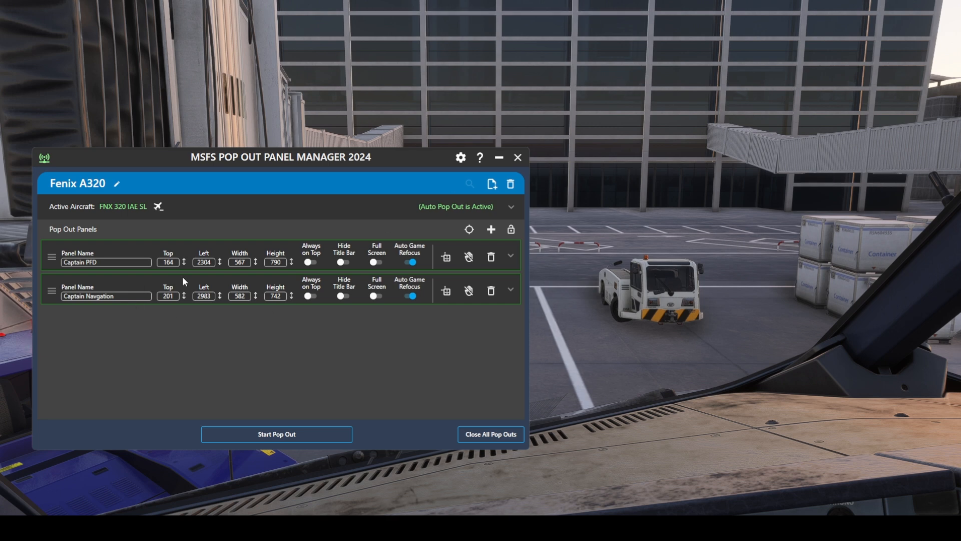
mouse_move(185, 277)
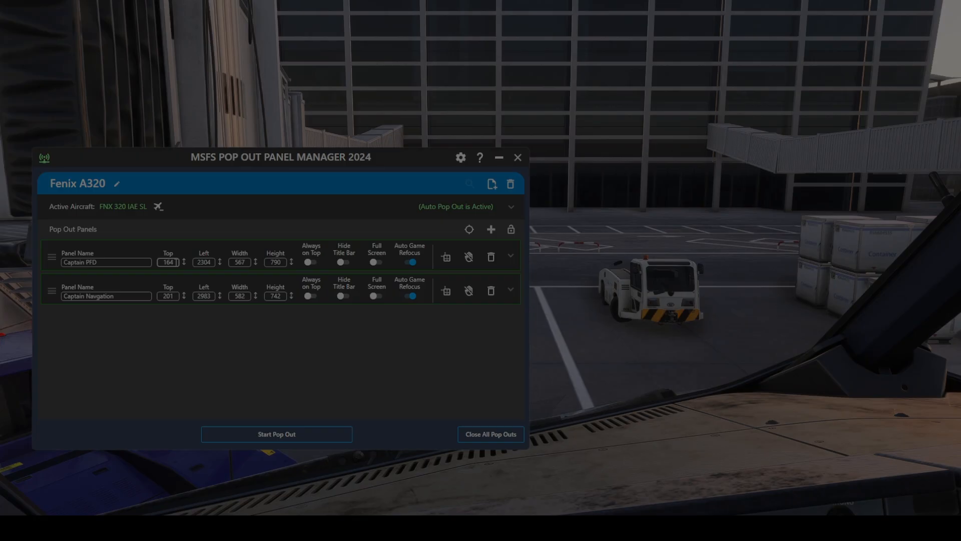
Switch on Always on Top for the Captain PFD and Captain Navgation panels.
click(344, 262)
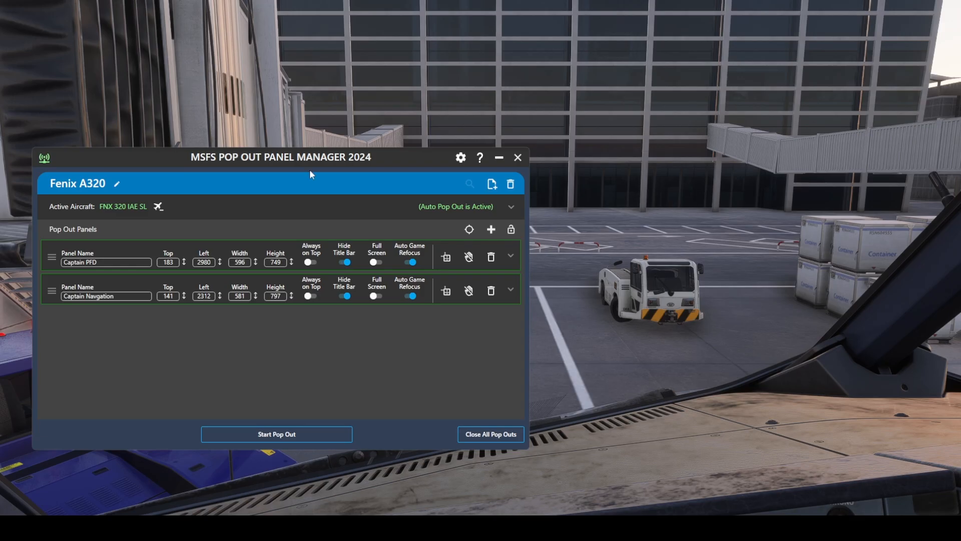
mouse_move(354, 325)
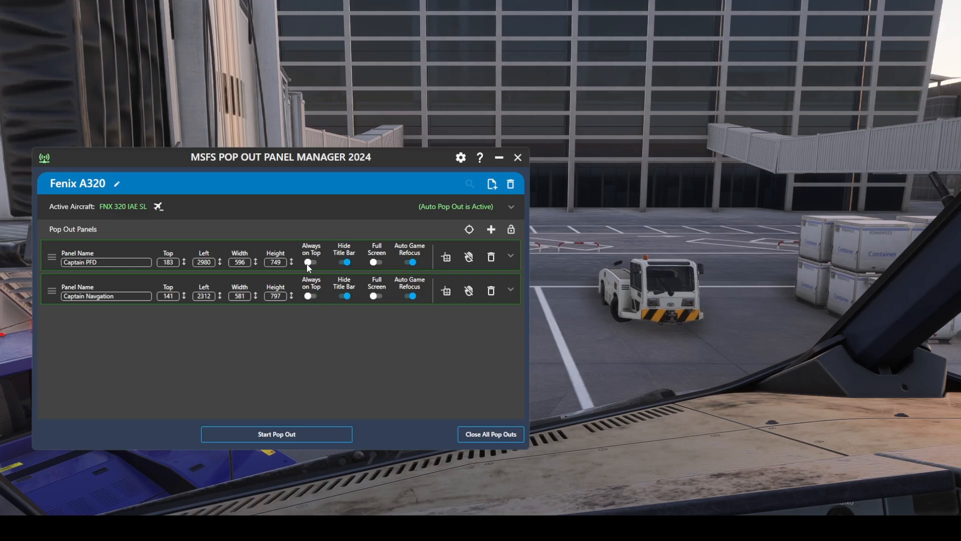
mouse_move(300, 285)
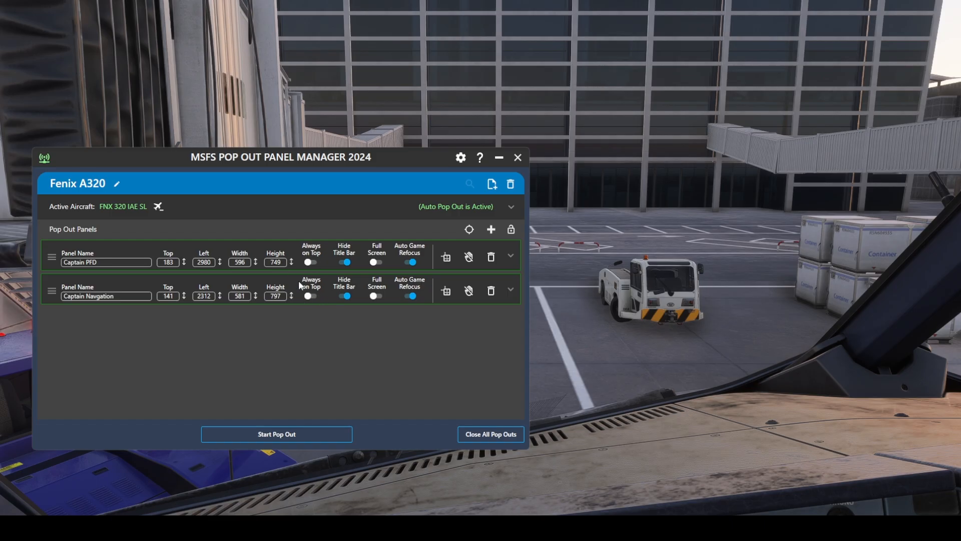
mouse_move(314, 300)
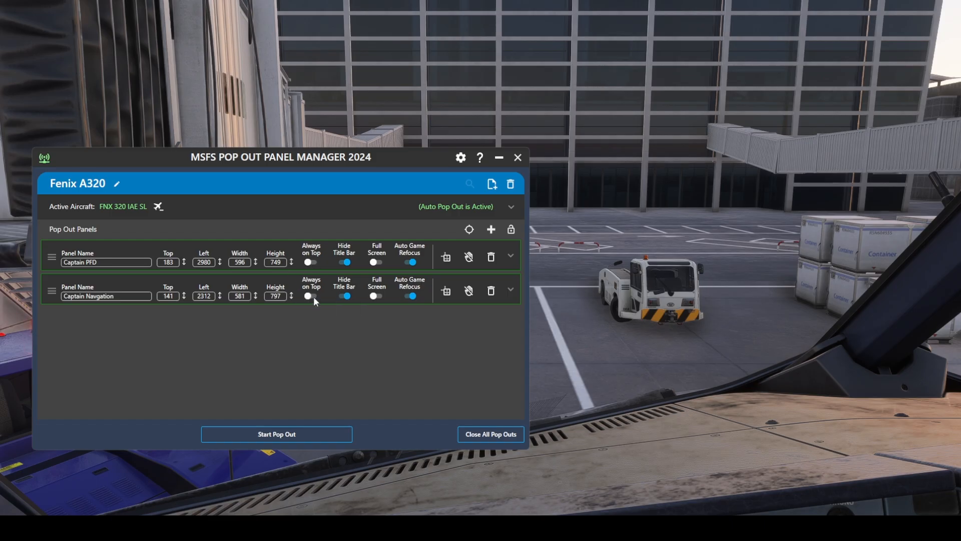
click(276, 435)
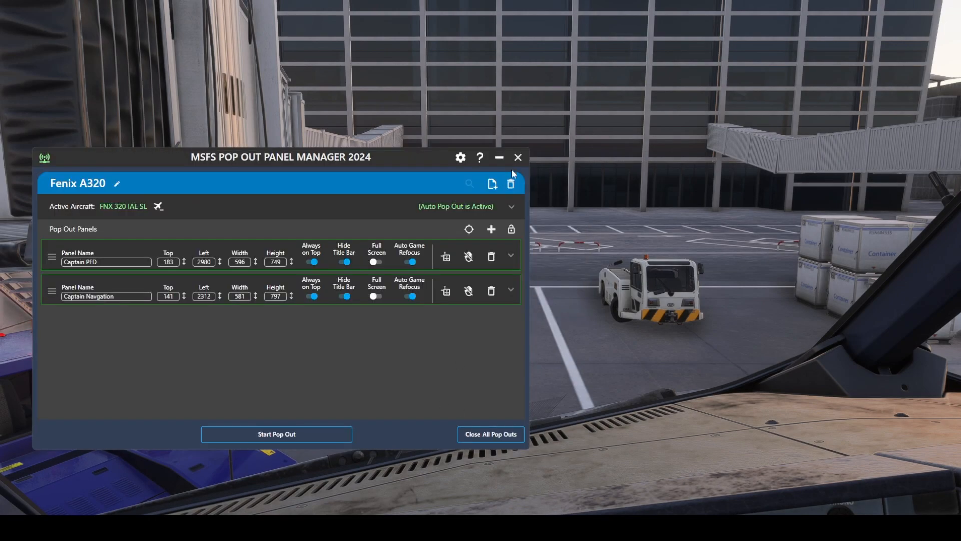
click(517, 158)
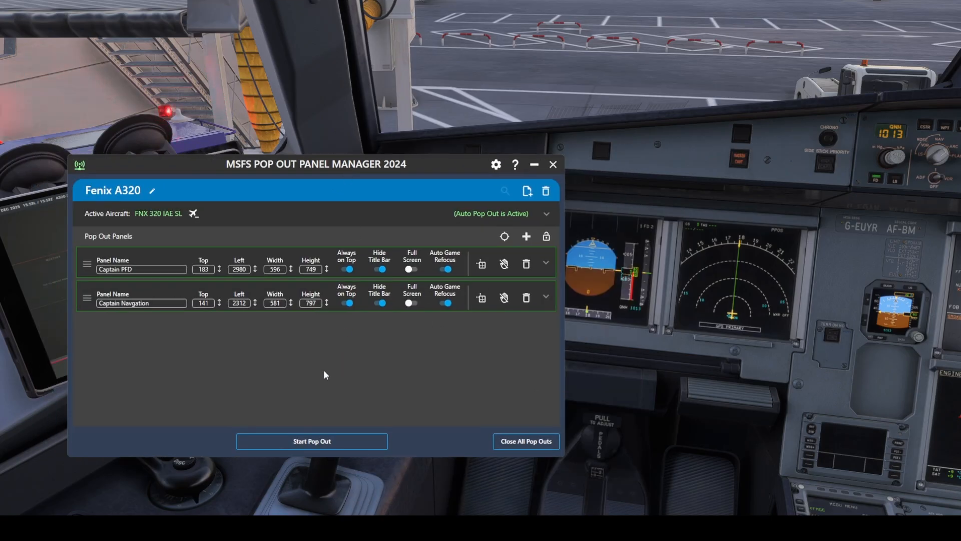
mouse_move(525, 440)
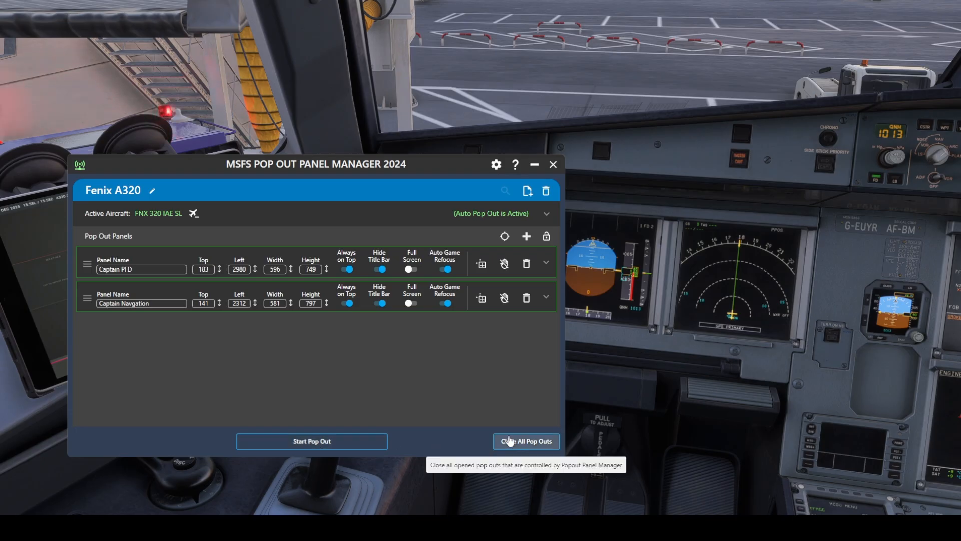
Close both popped-out Captain PFD and Navigation panel windows, keeping their saved settings.
click(525, 441)
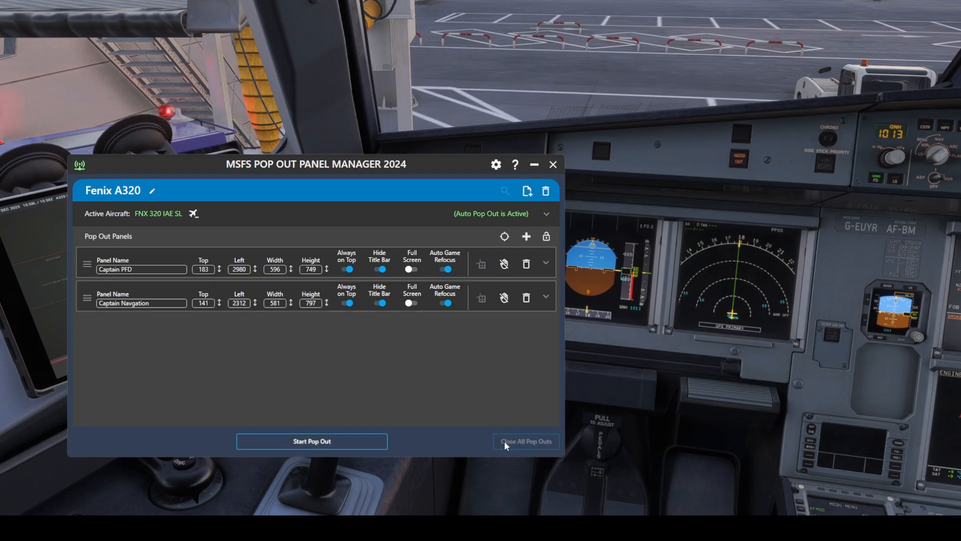